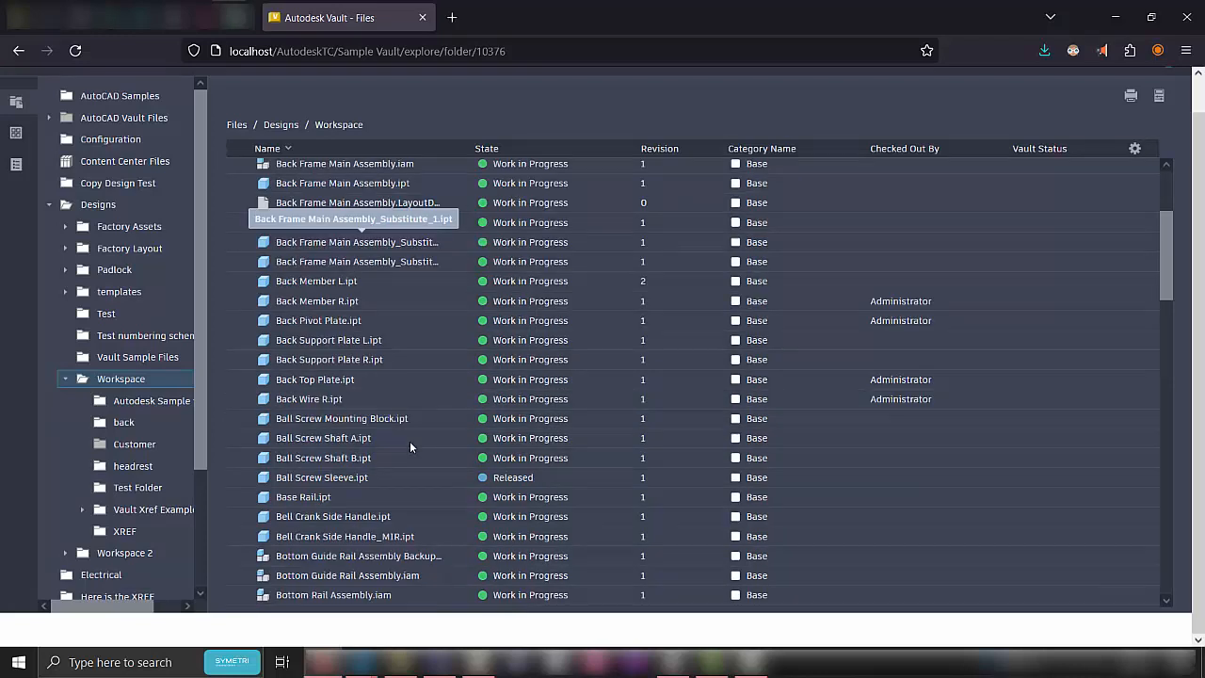
Open Handle_MIR.ipt from the file list and show its 3D visualization.
scroll(down, 3)
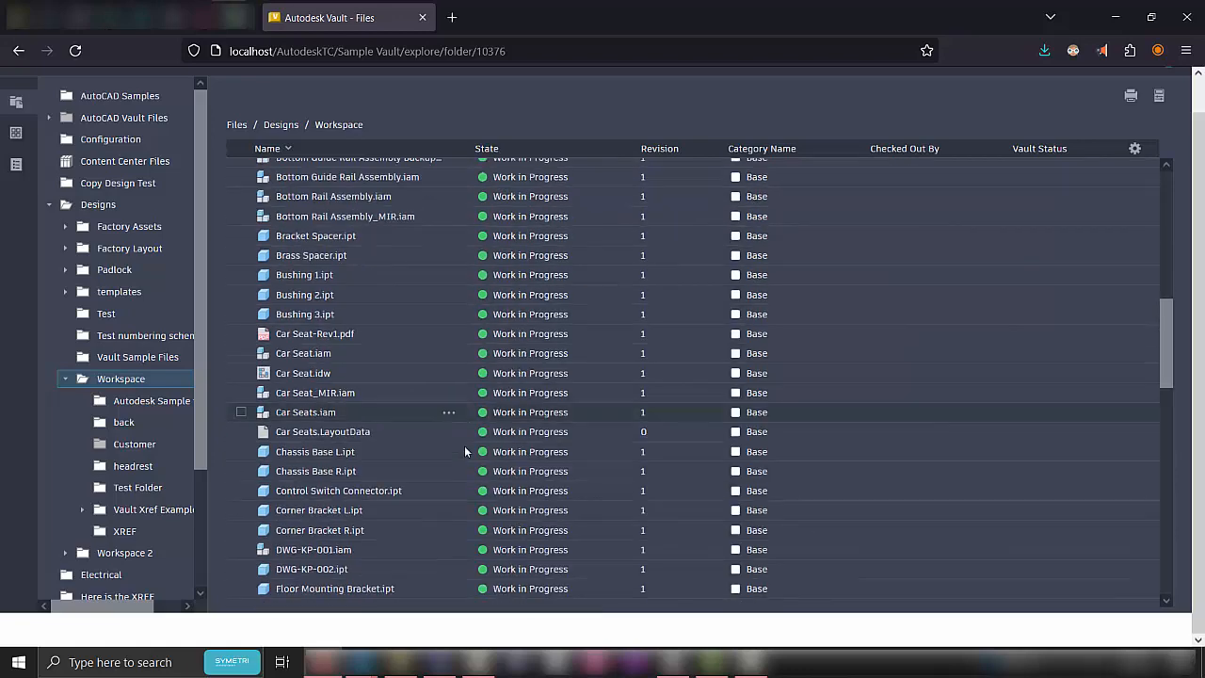
scroll(down, 3)
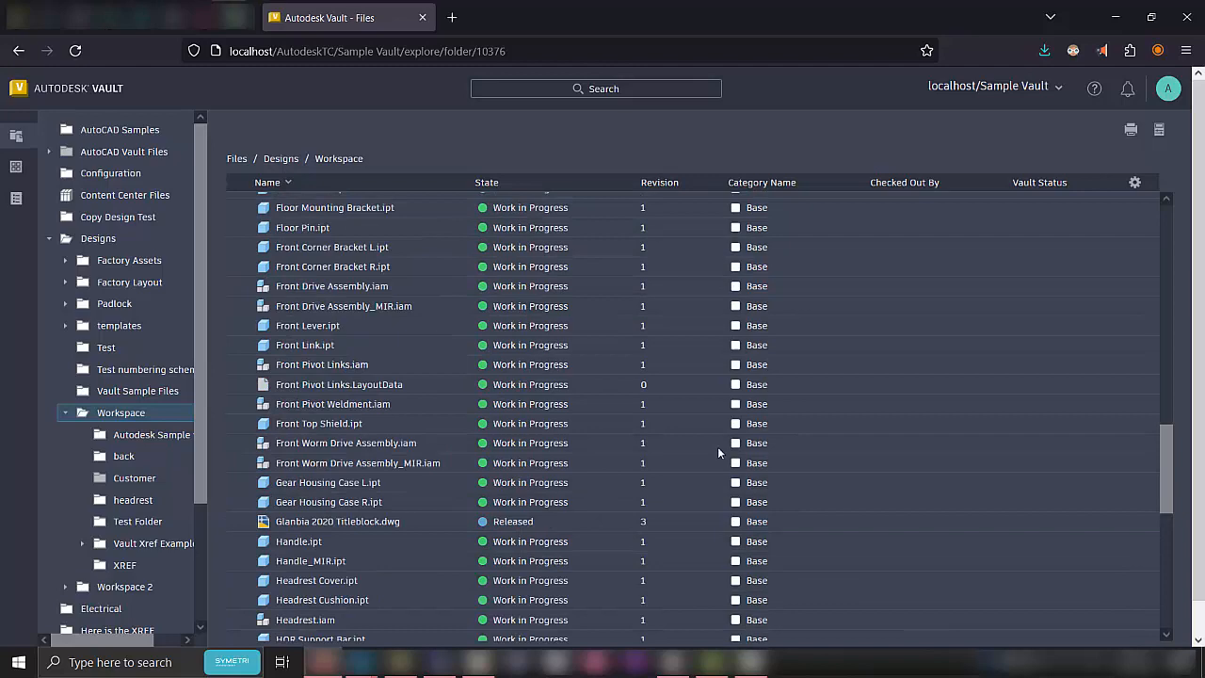
double_click(308, 561)
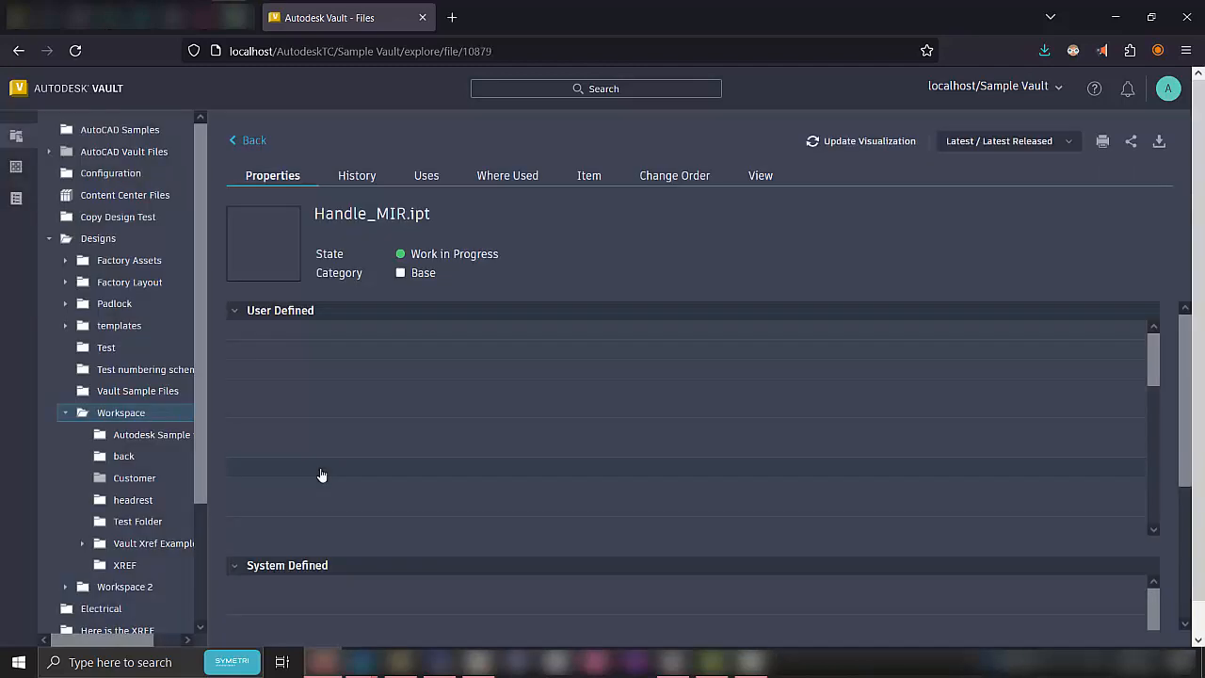
click(760, 175)
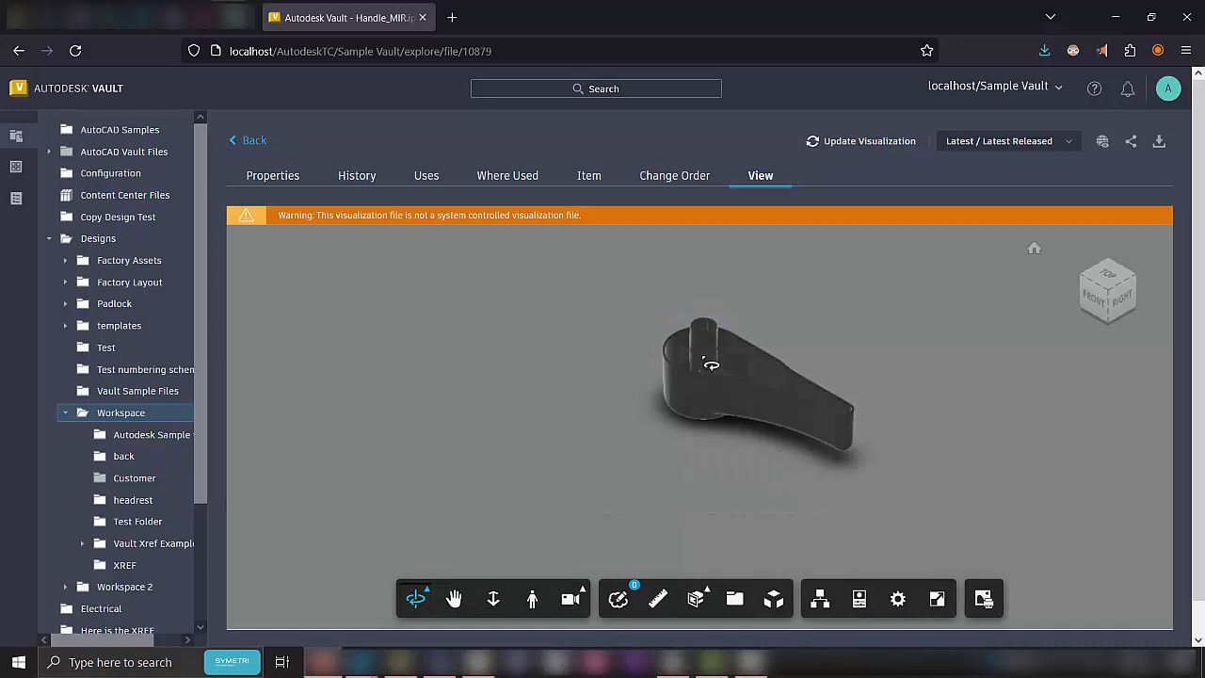
Orbit the handle, then view it from the top, right and bottom sides.
drag(711, 365, 894, 381)
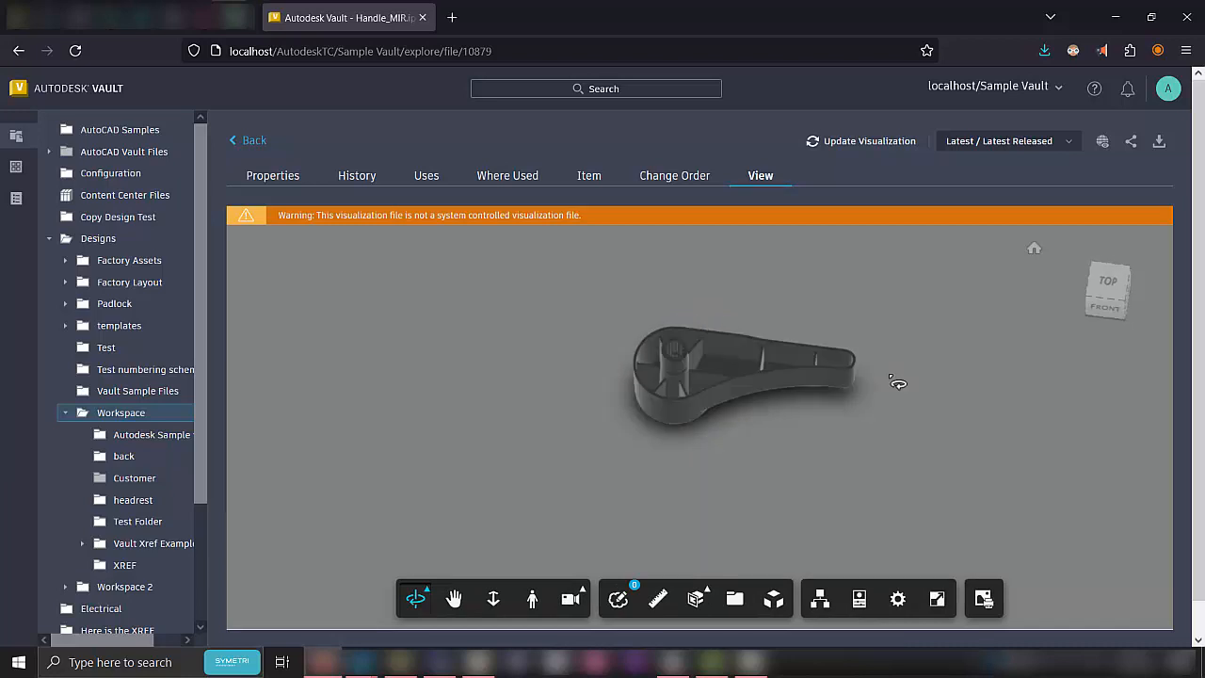
drag(888, 381, 811, 461)
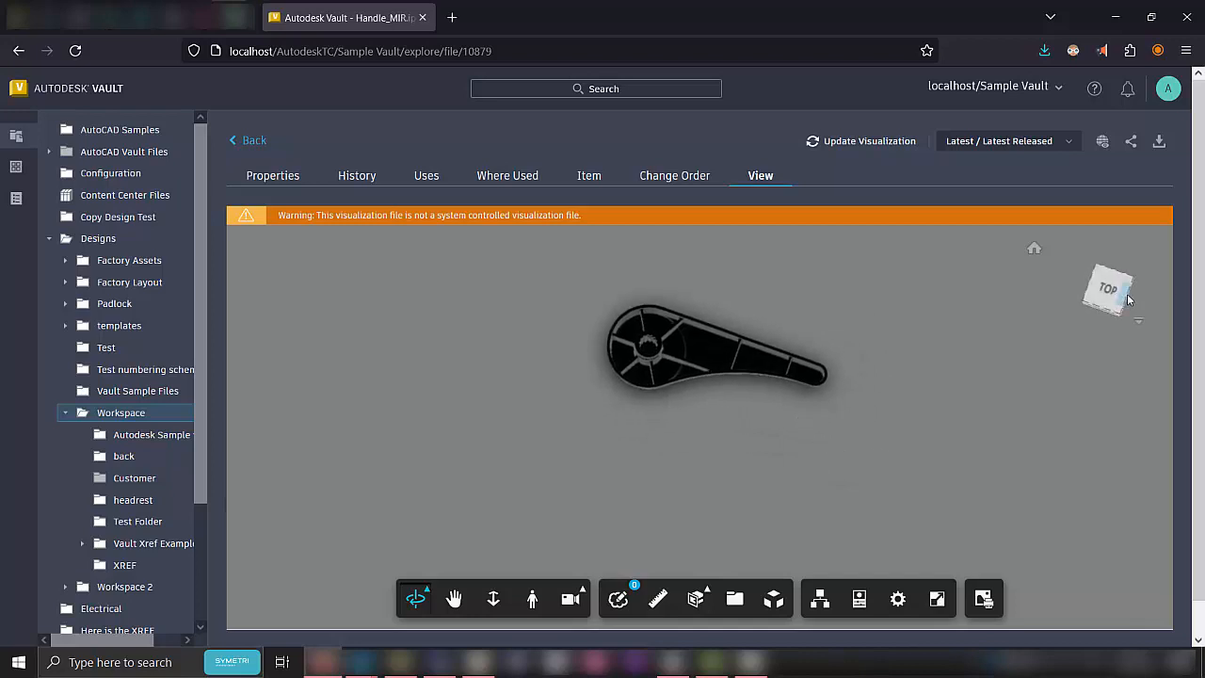
click(1107, 290)
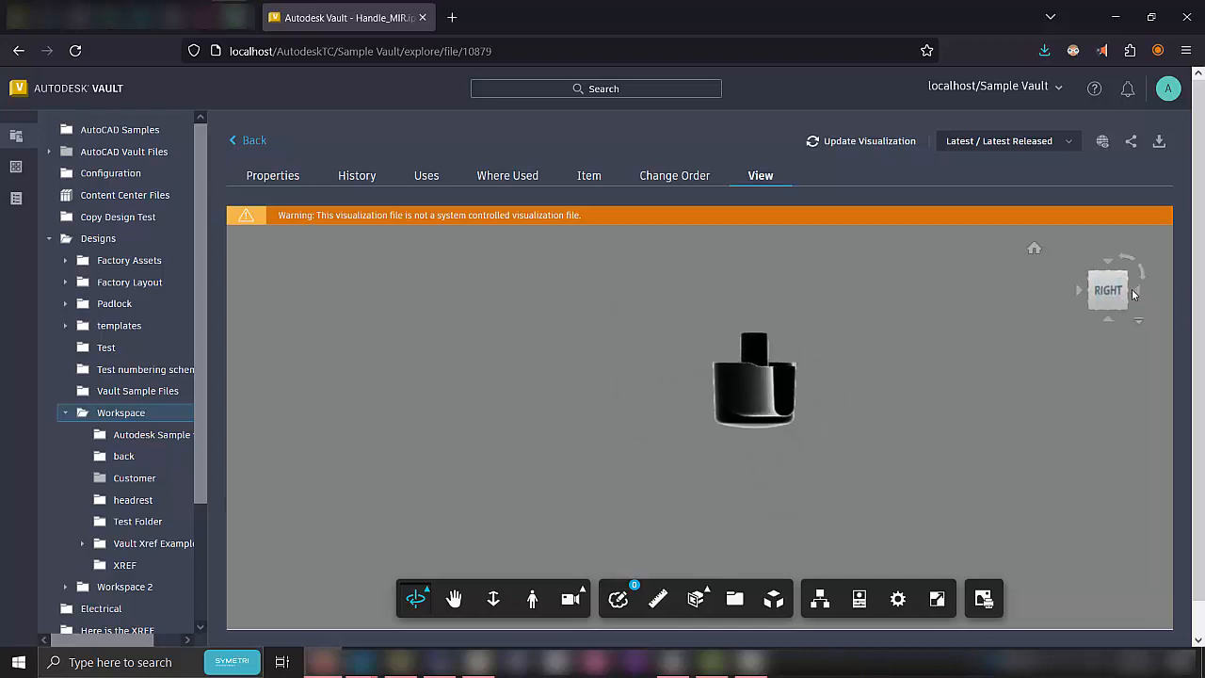
click(1106, 289)
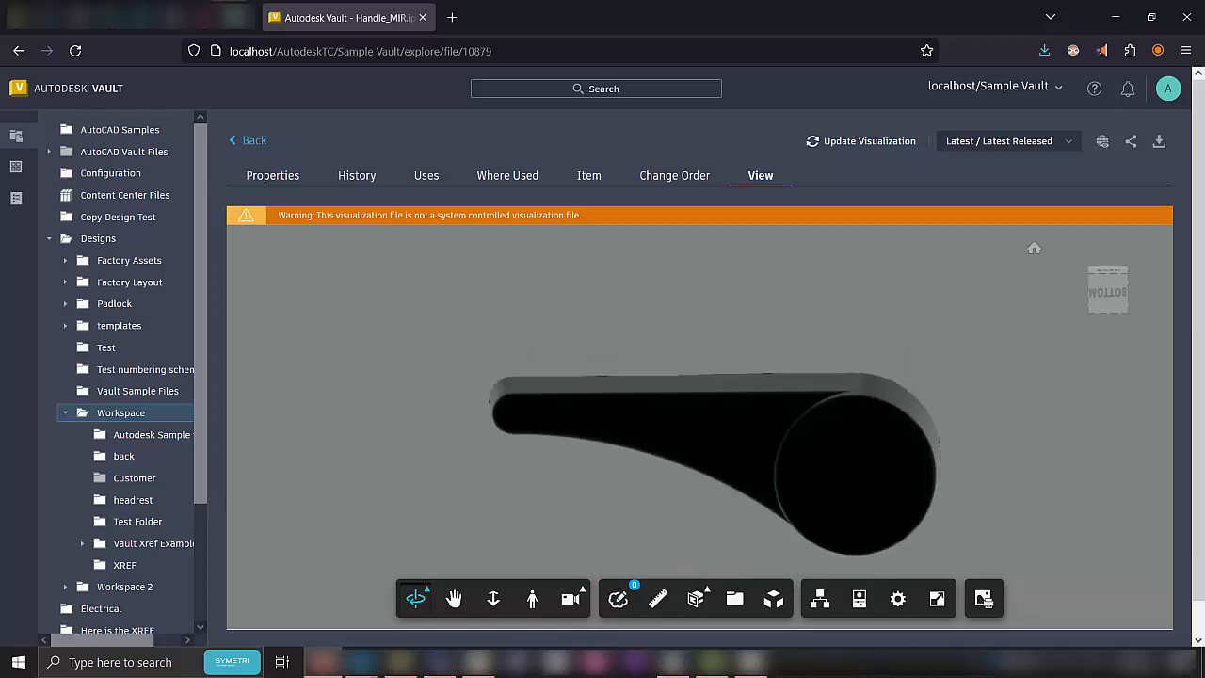
Enter markup mode on the handle view and hide the existing markups list.
click(983, 598)
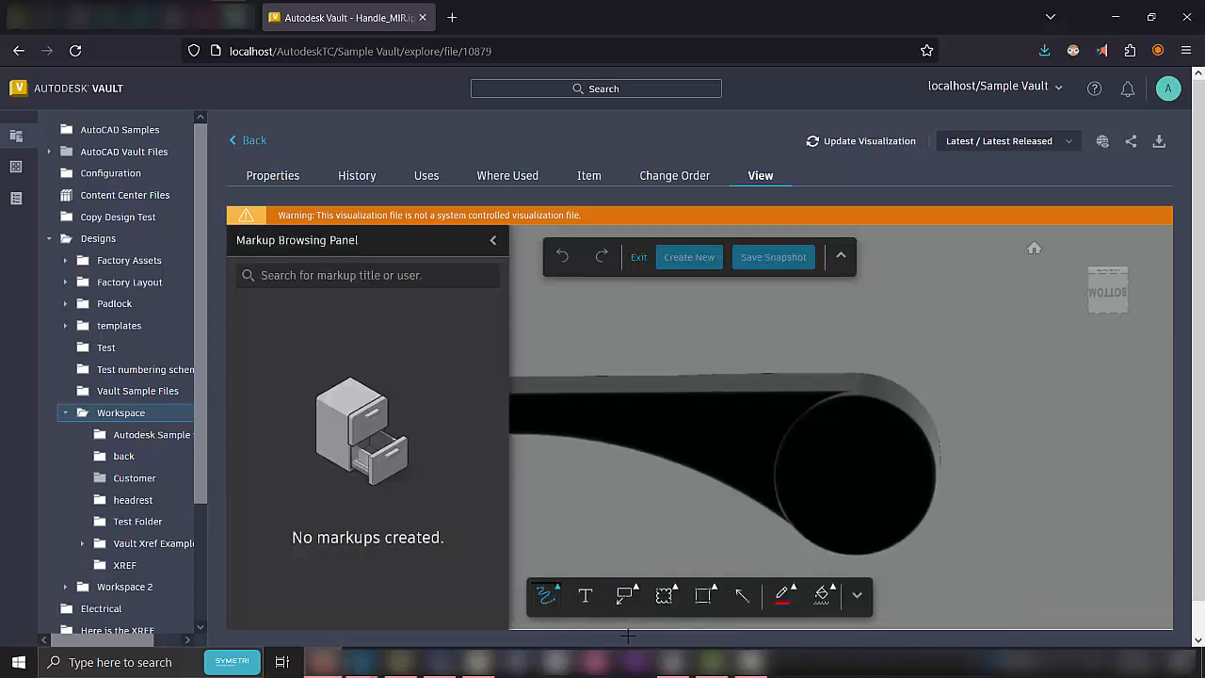
mouse_move(689, 348)
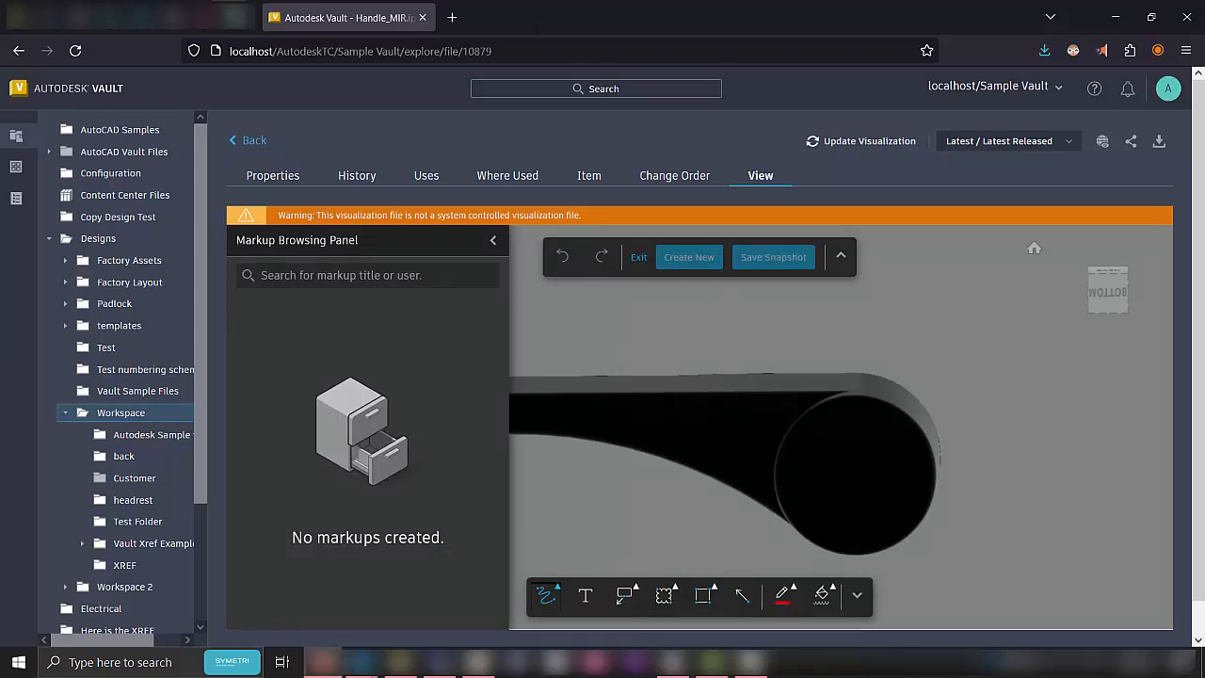
click(493, 239)
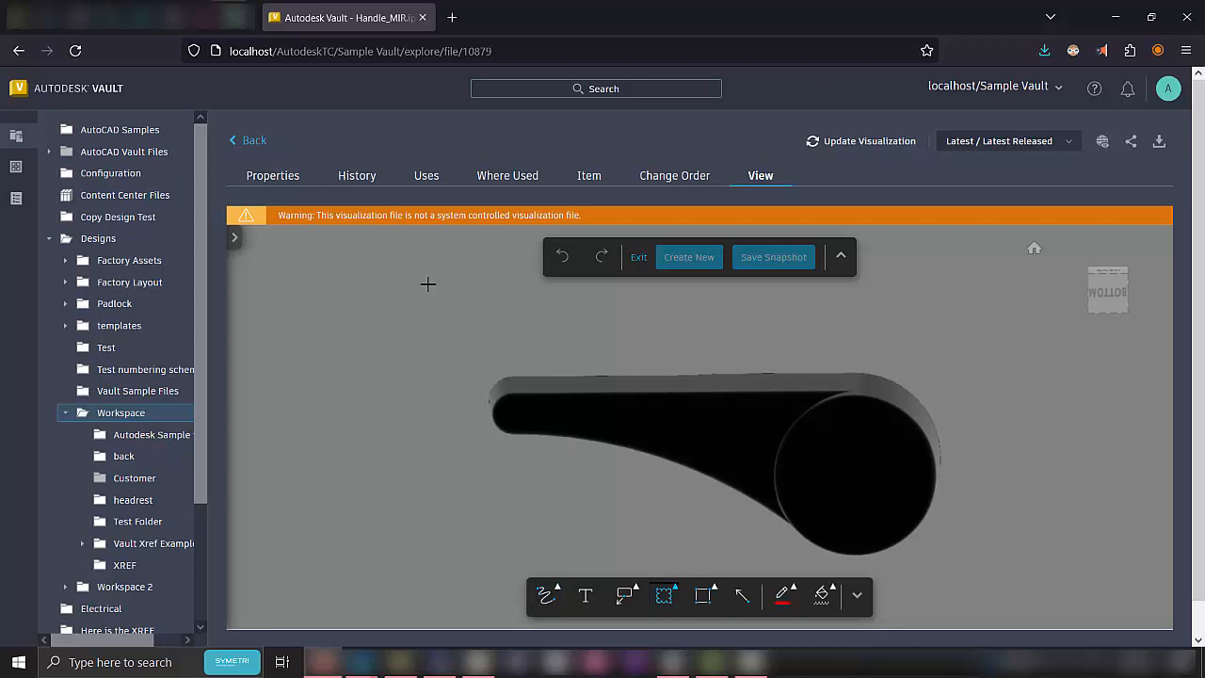
mouse_move(940, 367)
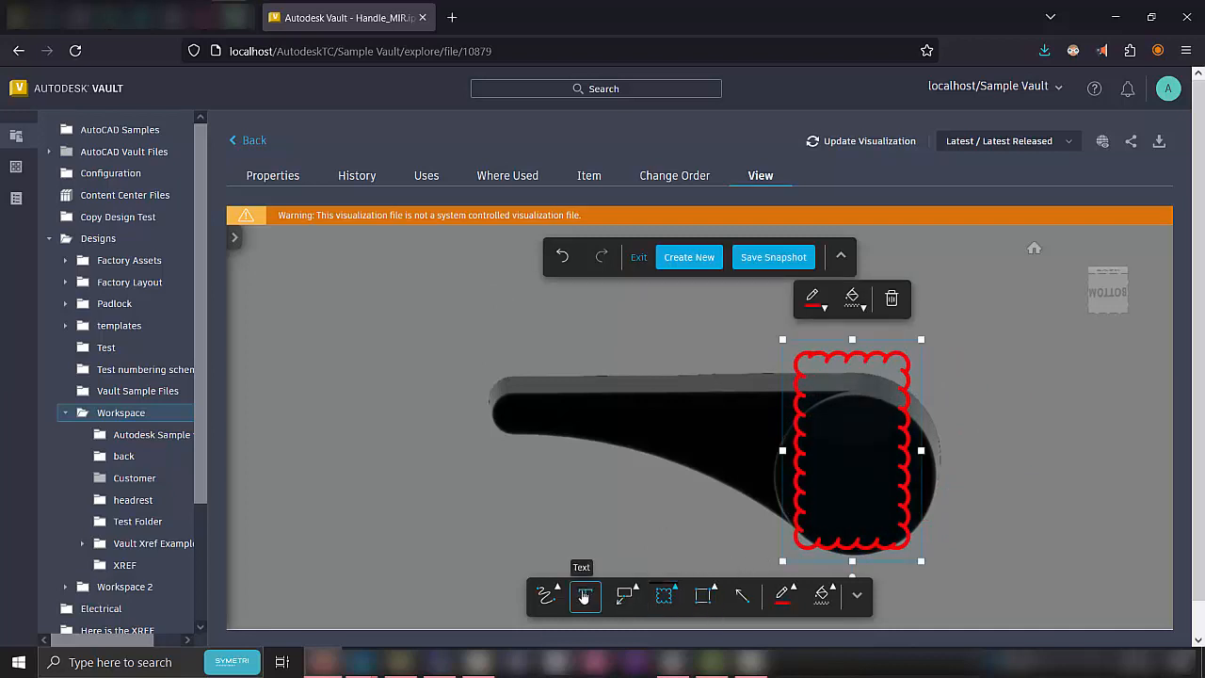
Add a red boxed text note 'Make this longer' beside the handle and enlarge its text.
click(583, 595)
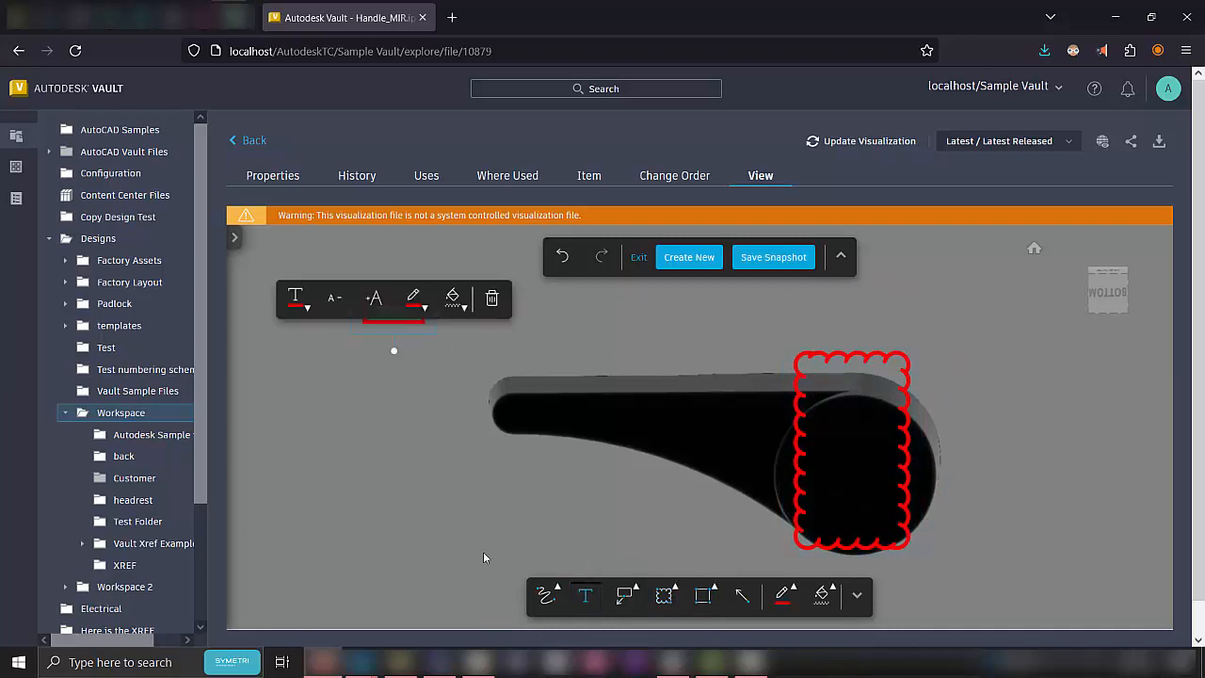
mouse_move(480, 489)
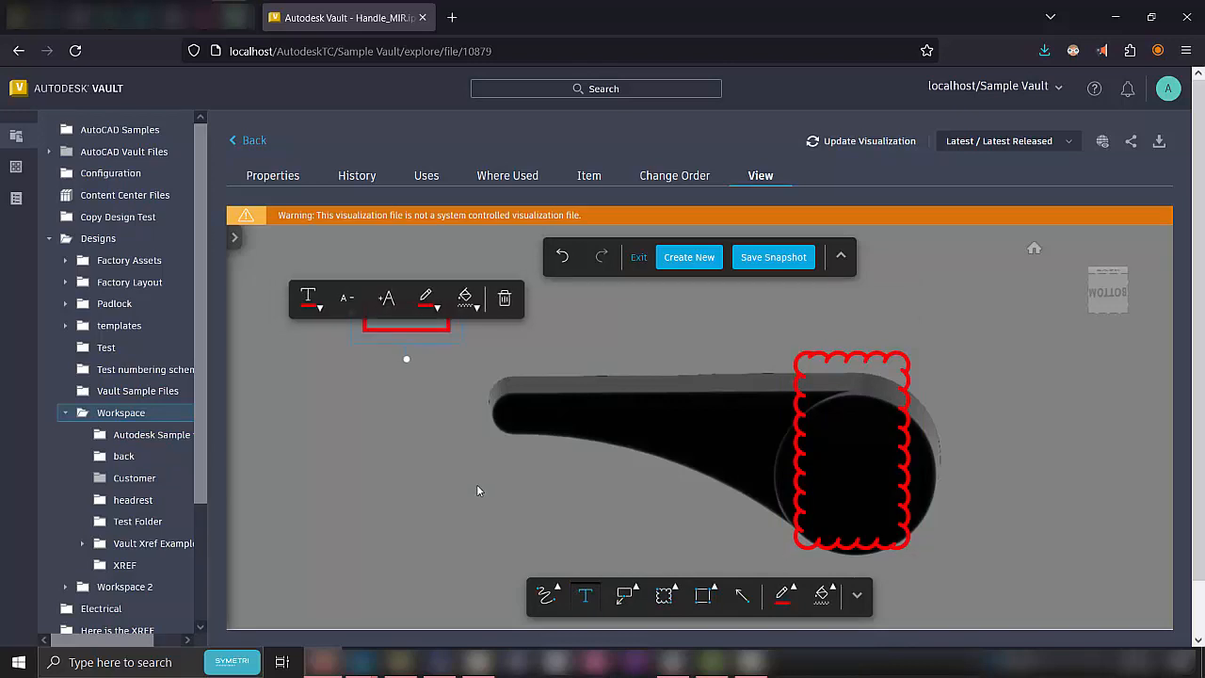
text(Make this longer)
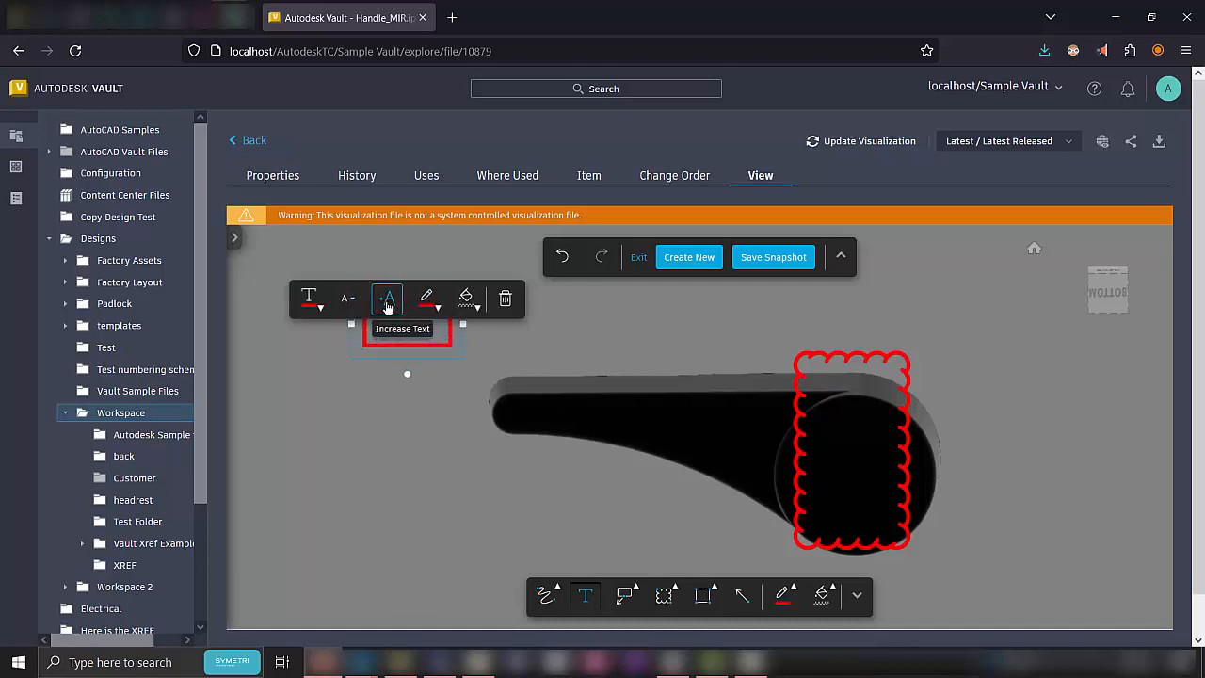
click(386, 298)
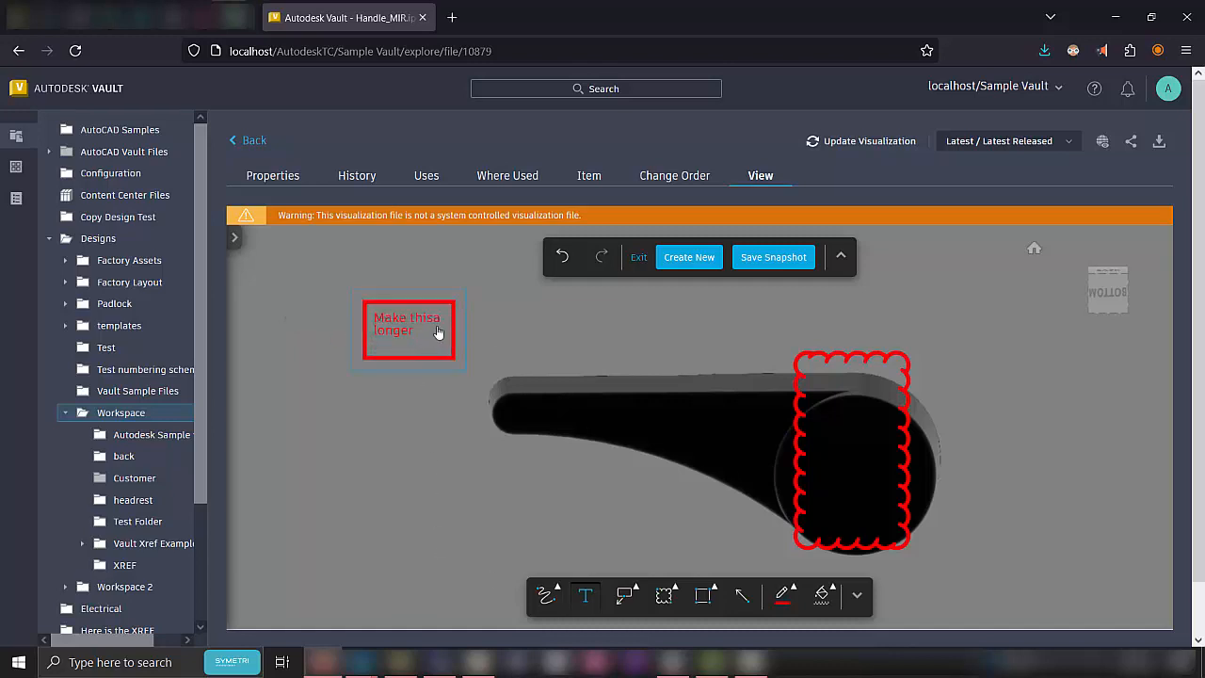
click(409, 329)
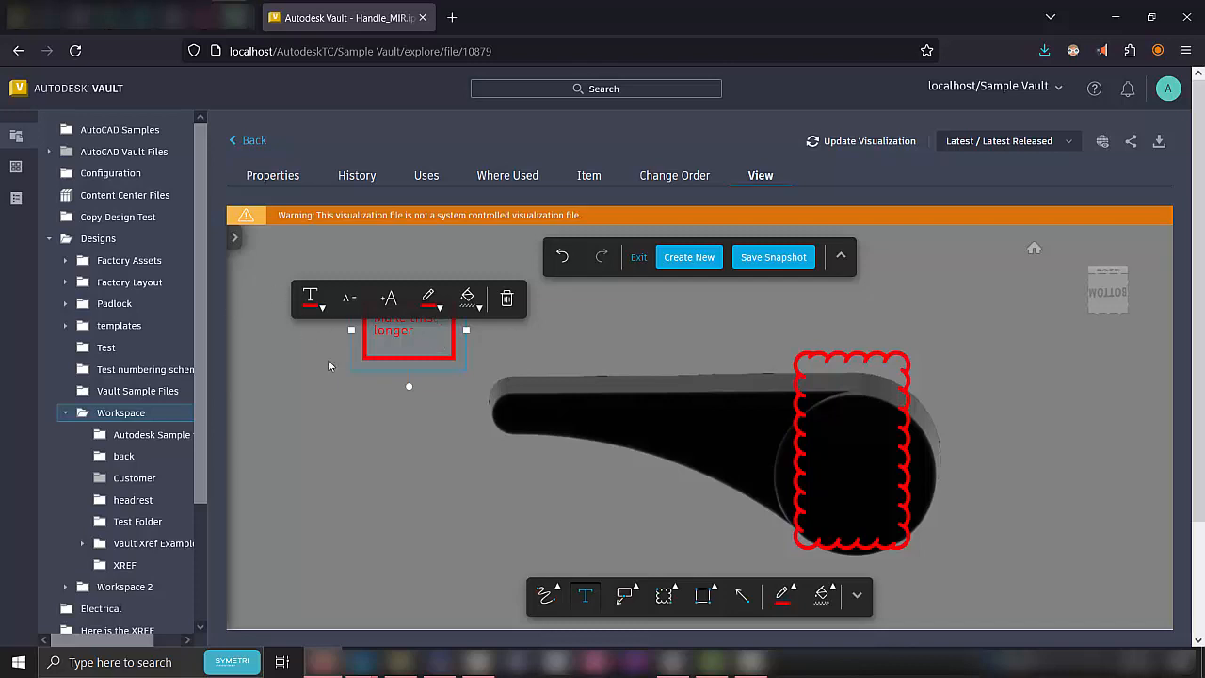
click(741, 595)
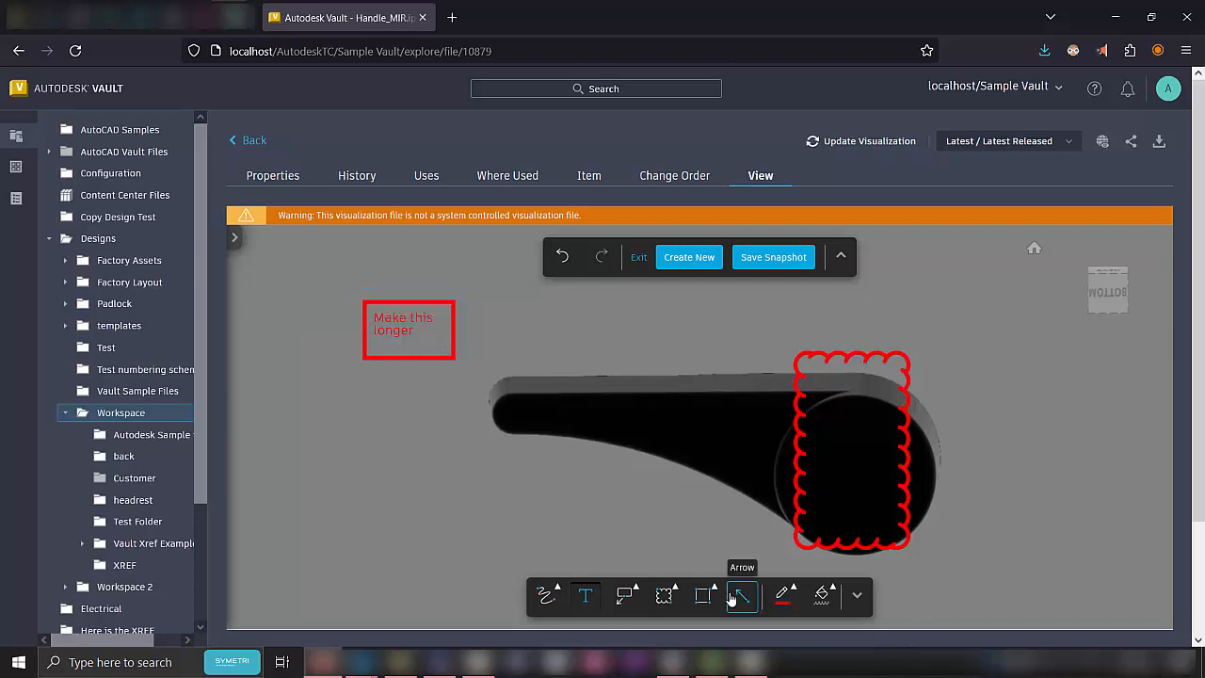
click(783, 594)
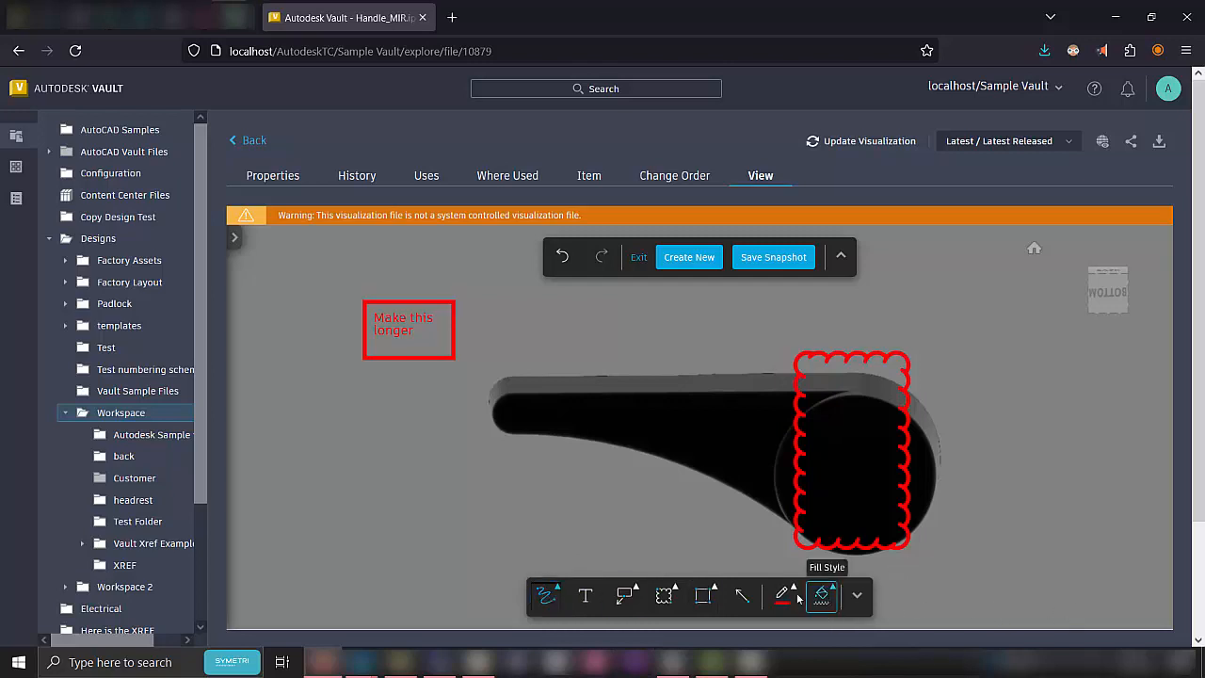
click(783, 595)
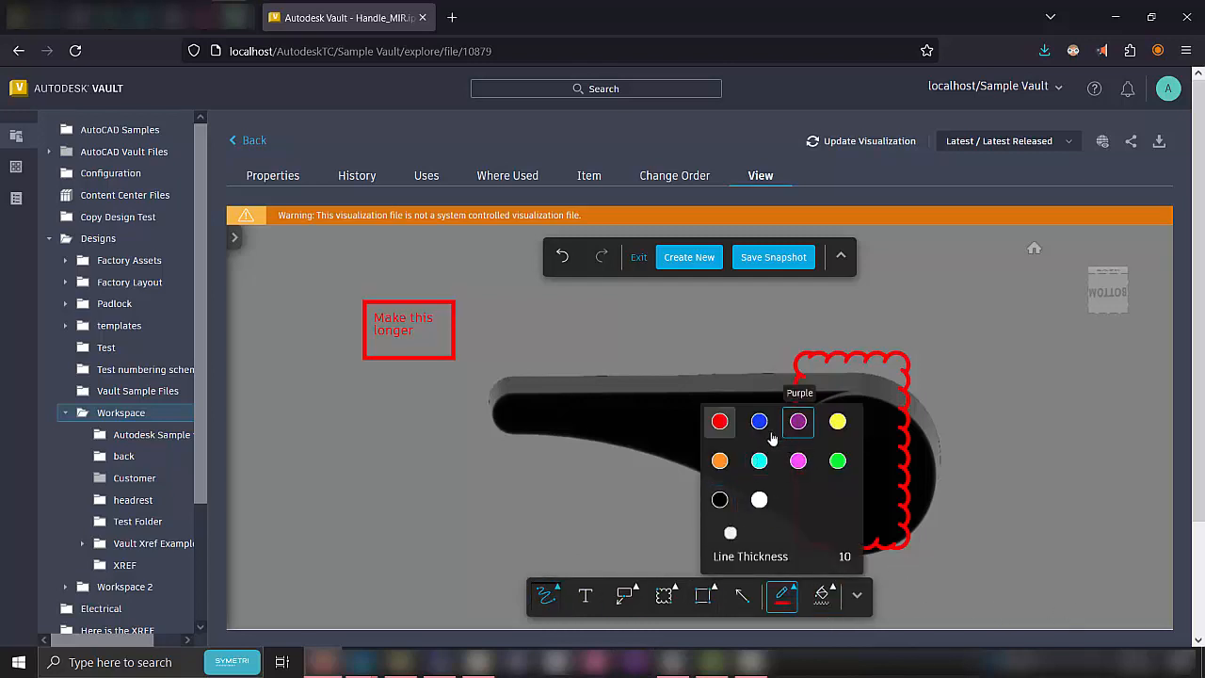
click(759, 422)
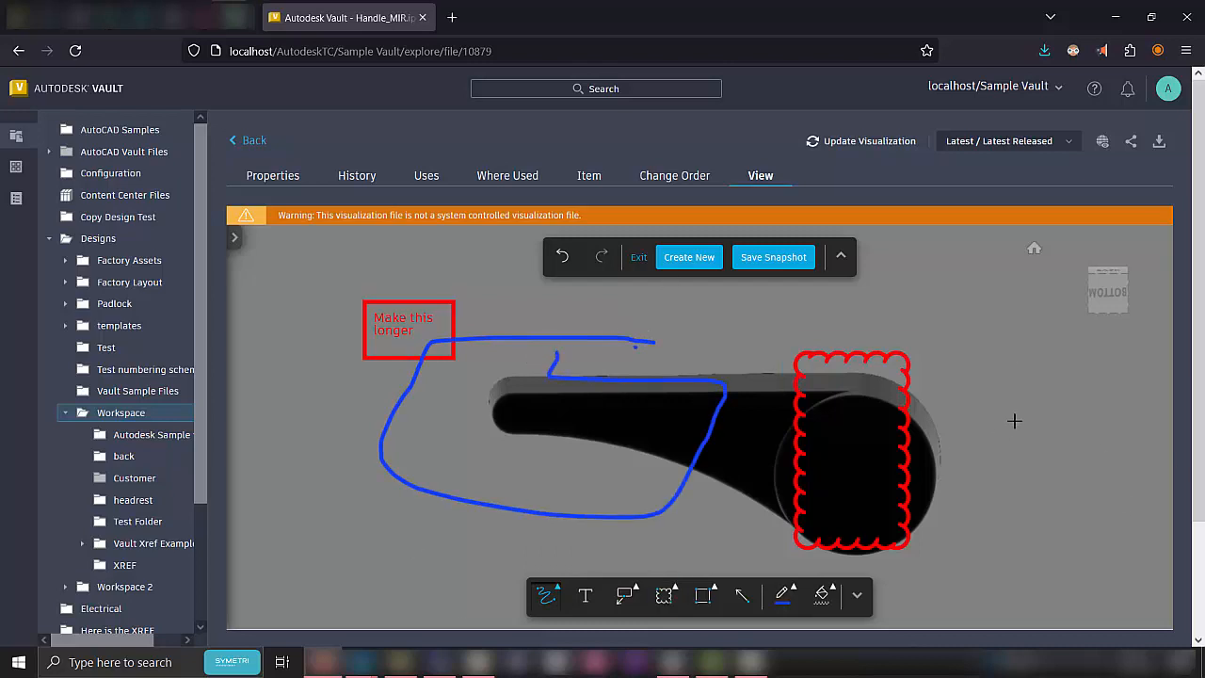
mouse_move(858, 599)
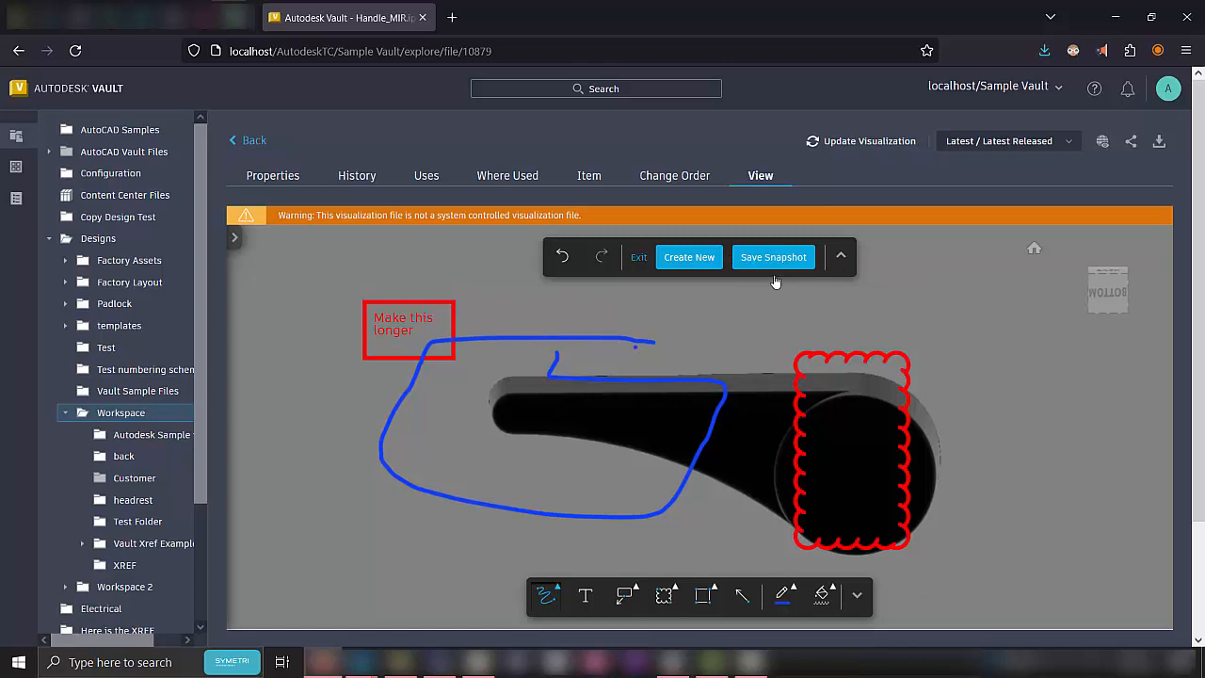
Save the snapshot as 'Handle mark up.png' on the desktop and return to the Workspace list.
click(772, 256)
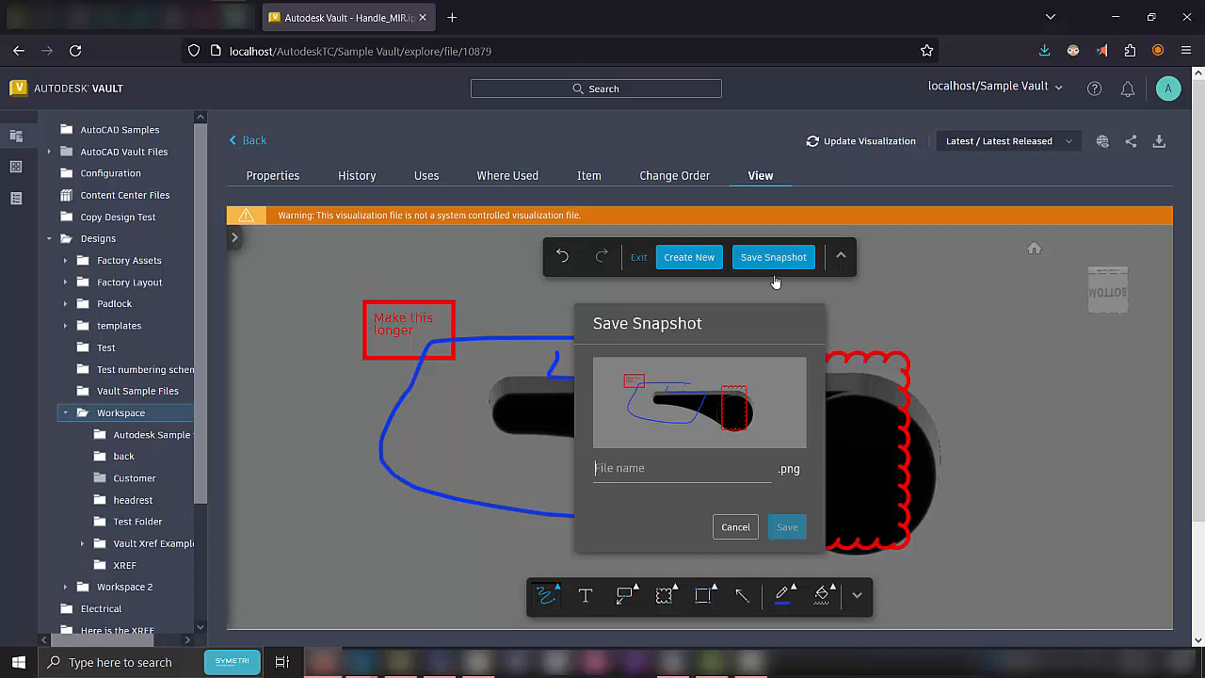
text(Handle ma)
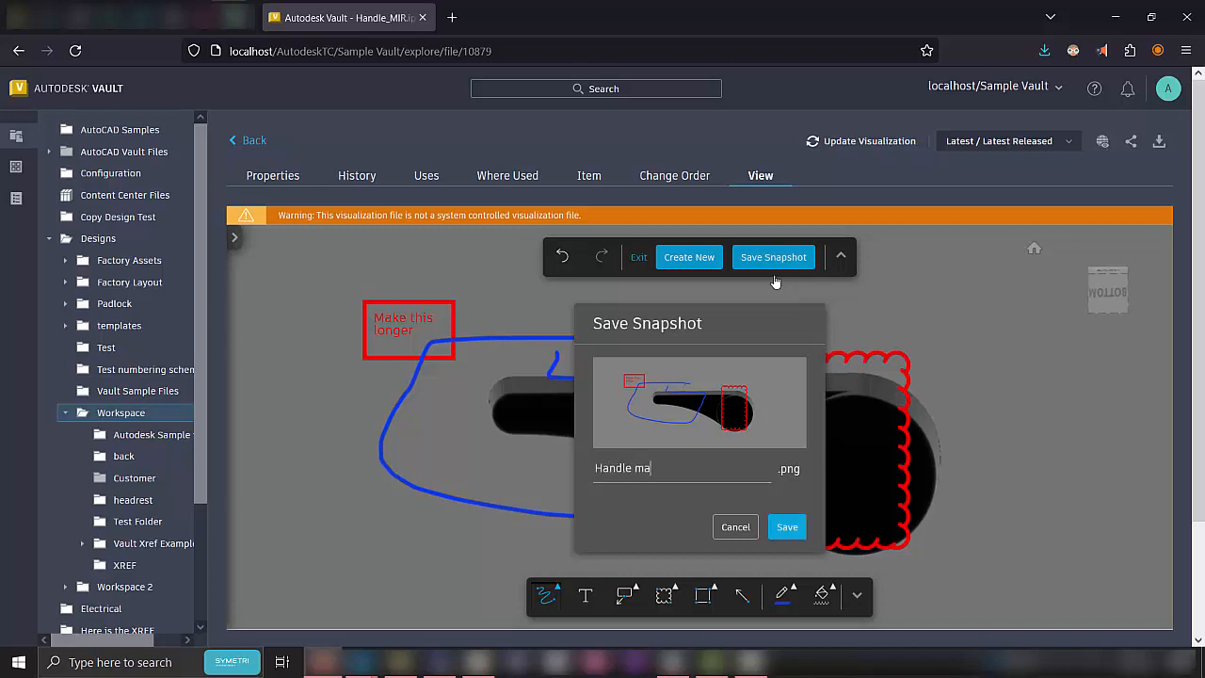
text(rk up)
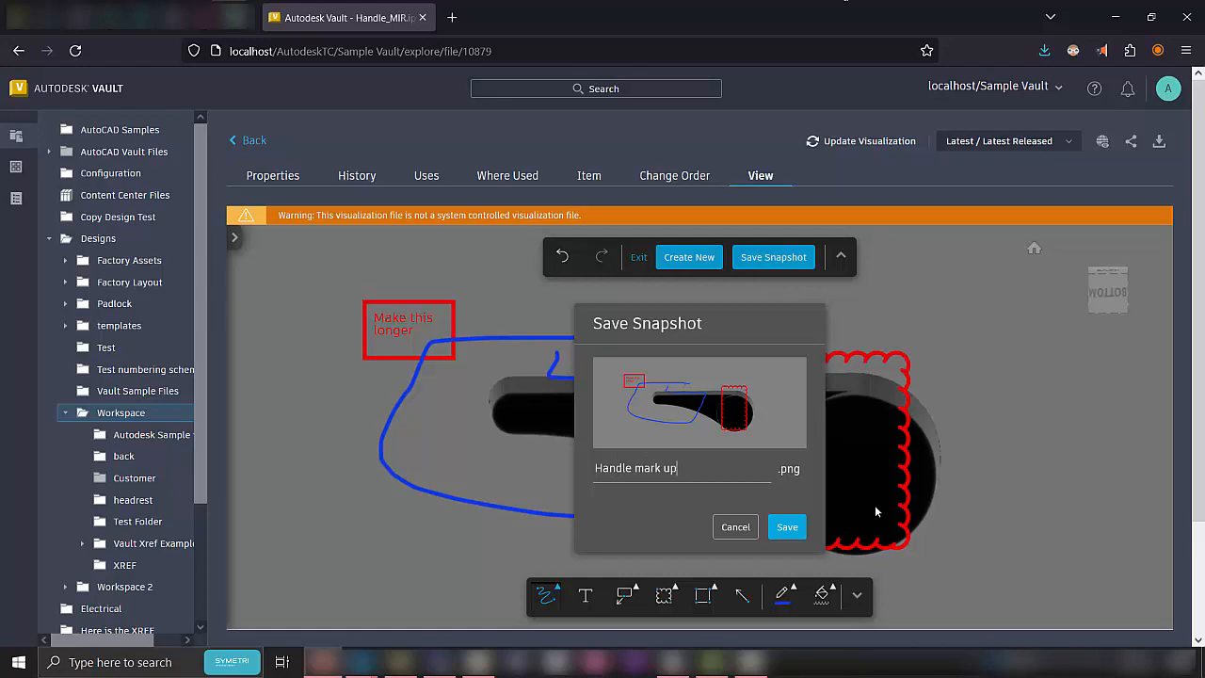
click(787, 527)
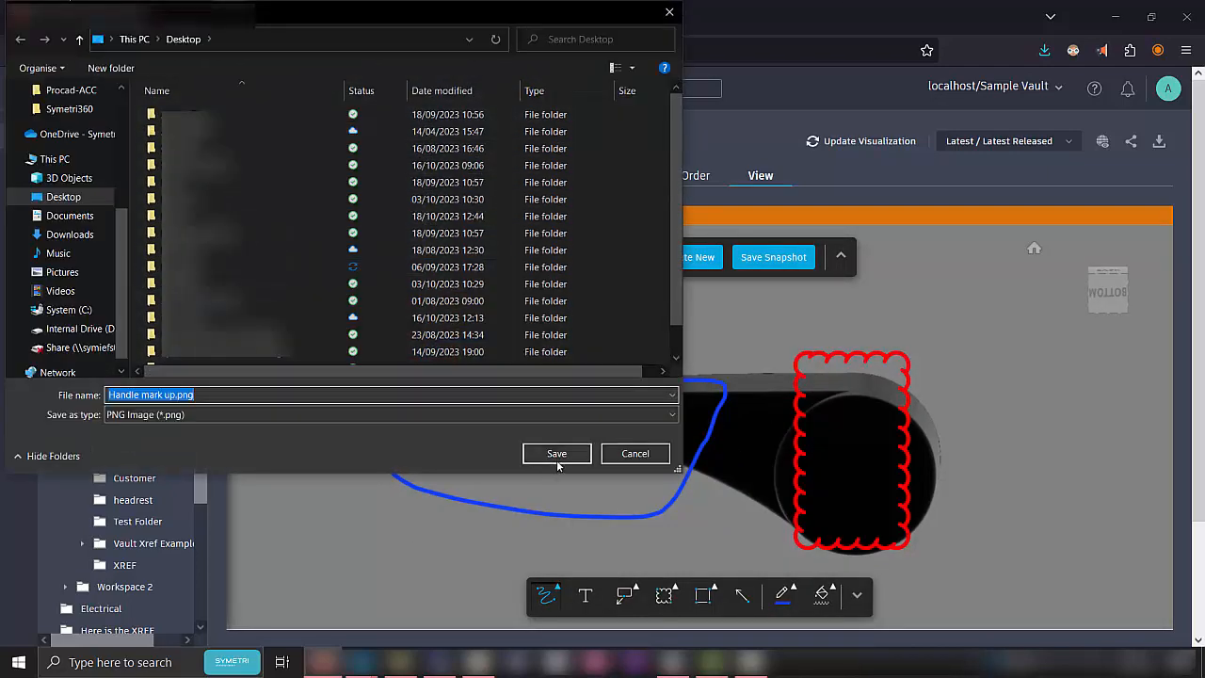
click(557, 452)
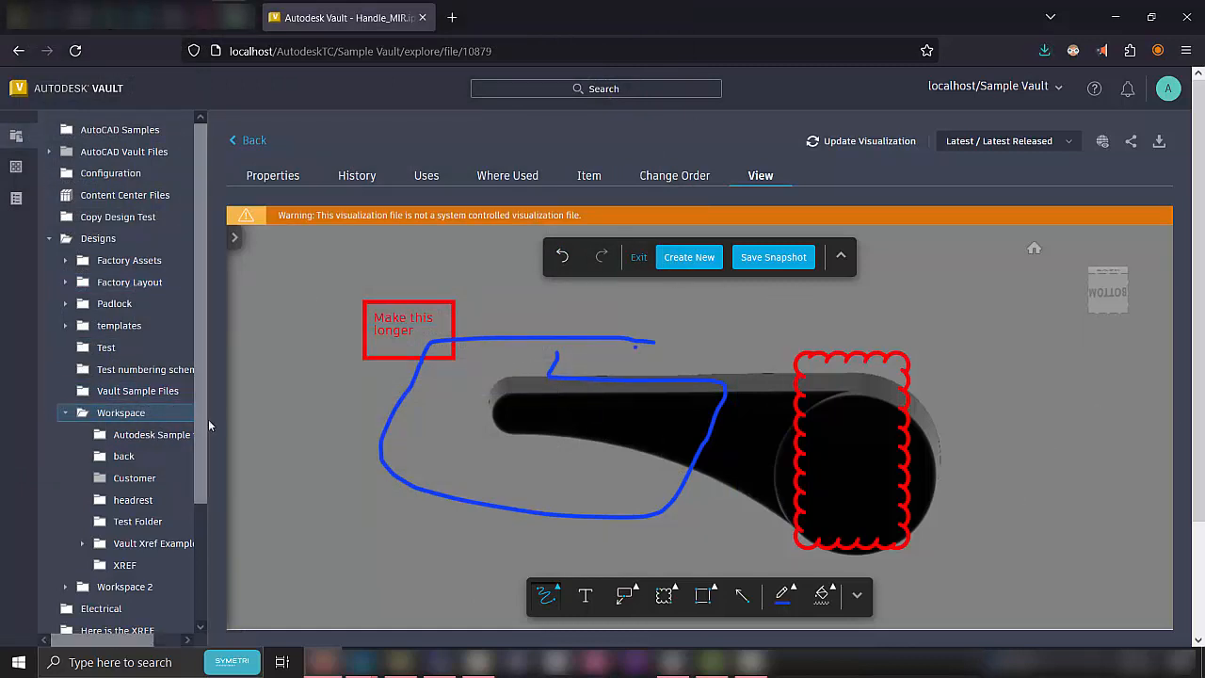
click(105, 346)
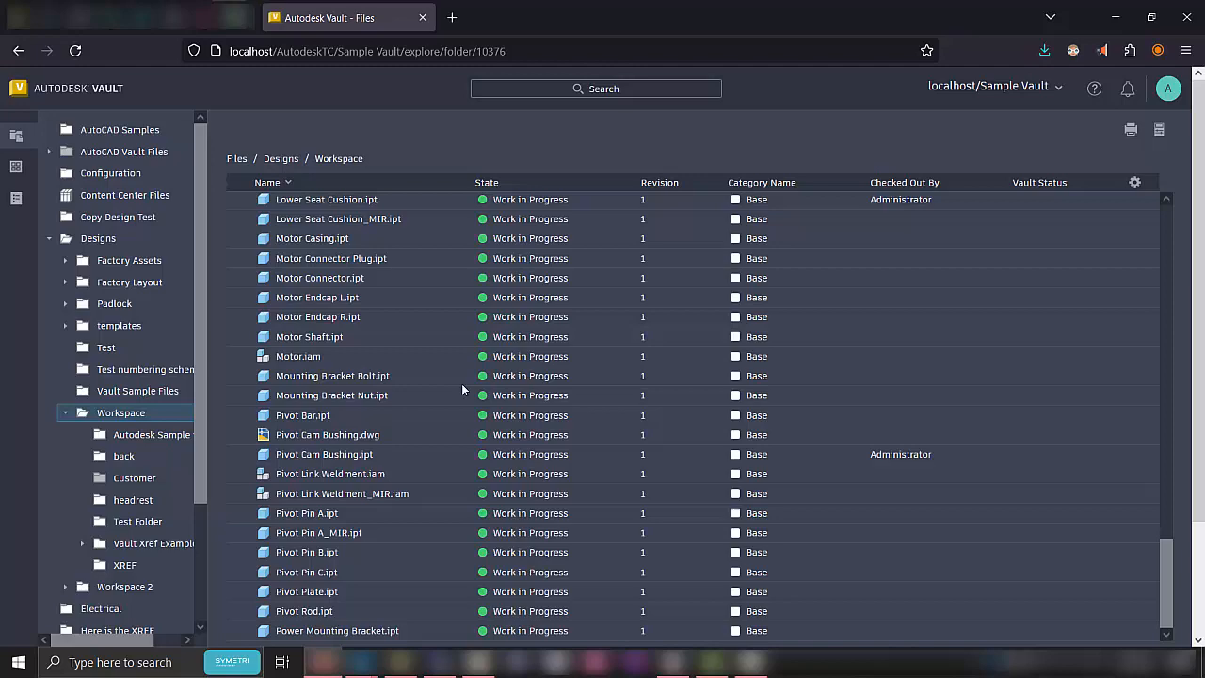
Open Pivot Cam Bushing.dwg from the Workspace folder and show it in the viewer.
click(327, 433)
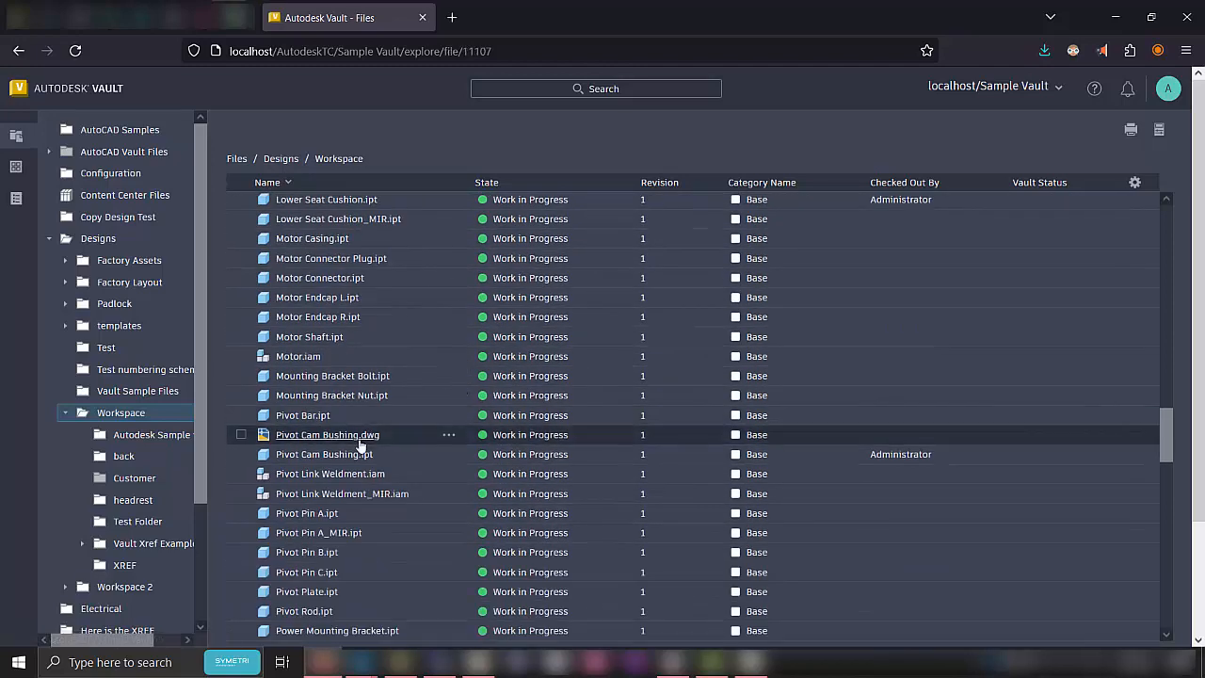
double_click(328, 433)
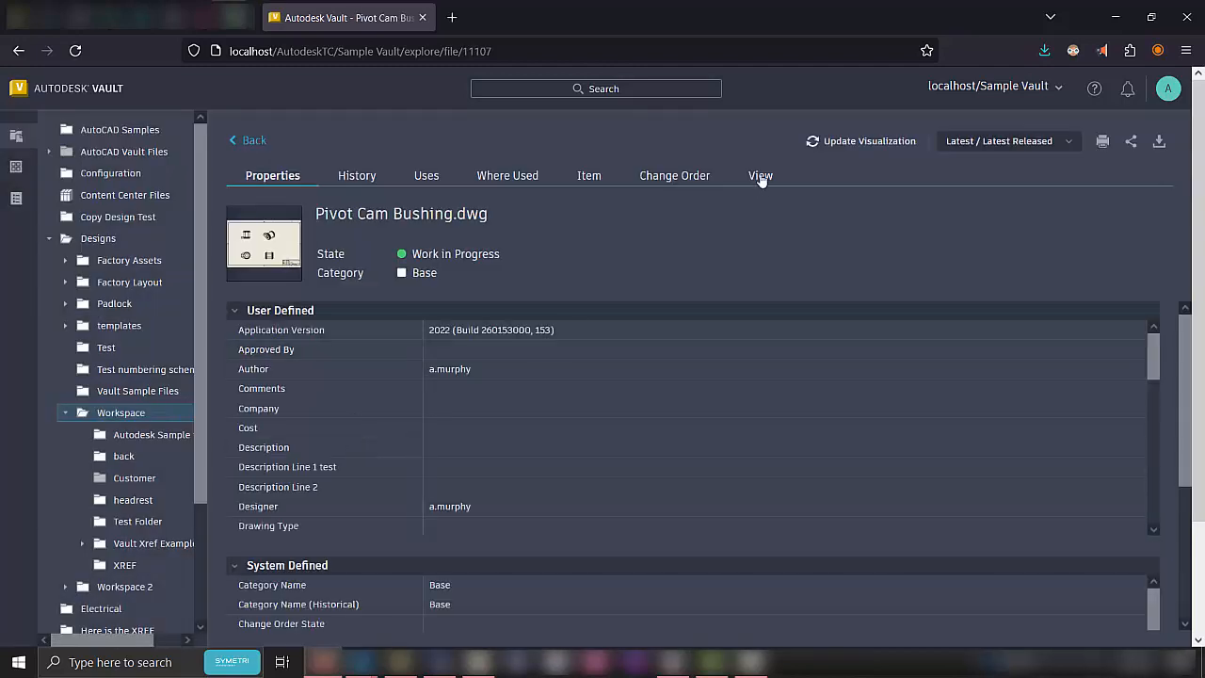
click(760, 175)
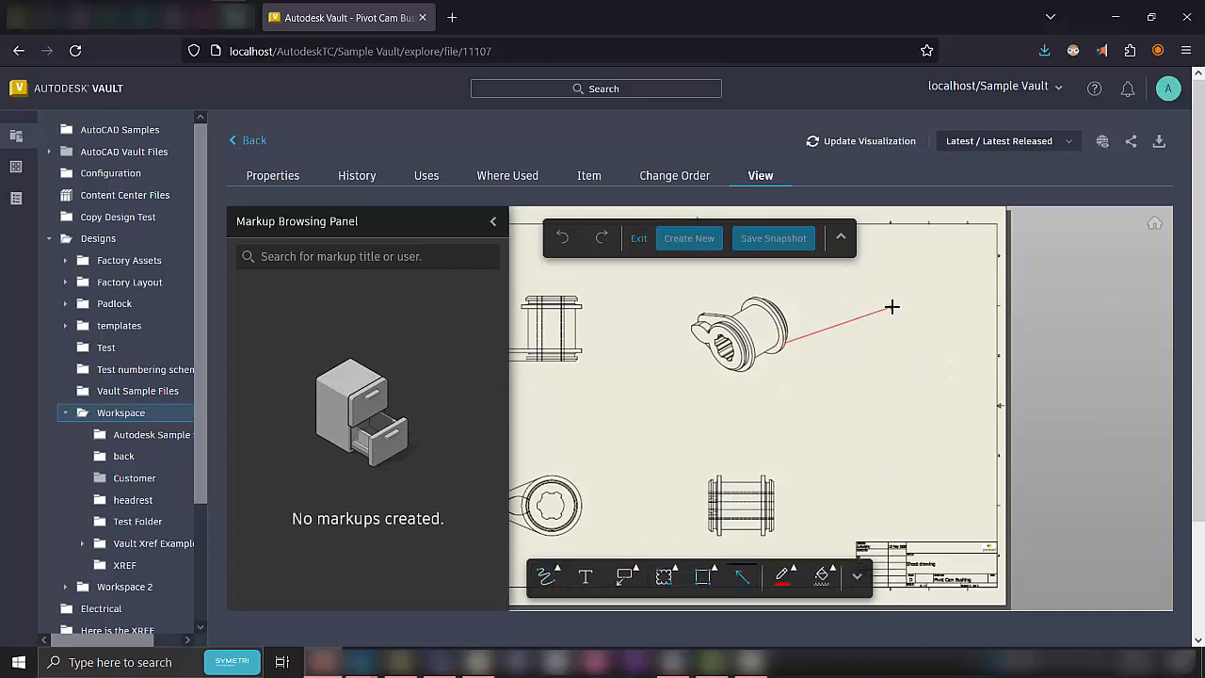
Finish the red arrow at the bushing view and add the note 'Move view to corner'.
click(892, 305)
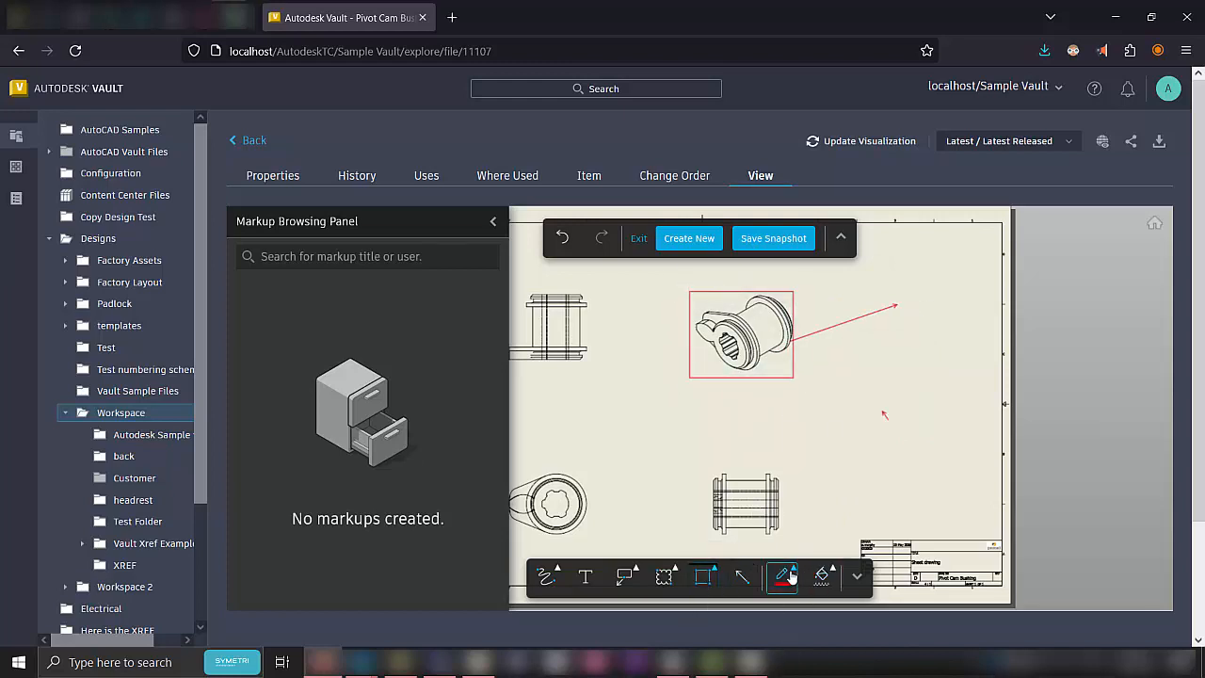
click(584, 576)
text(Move view to cor)
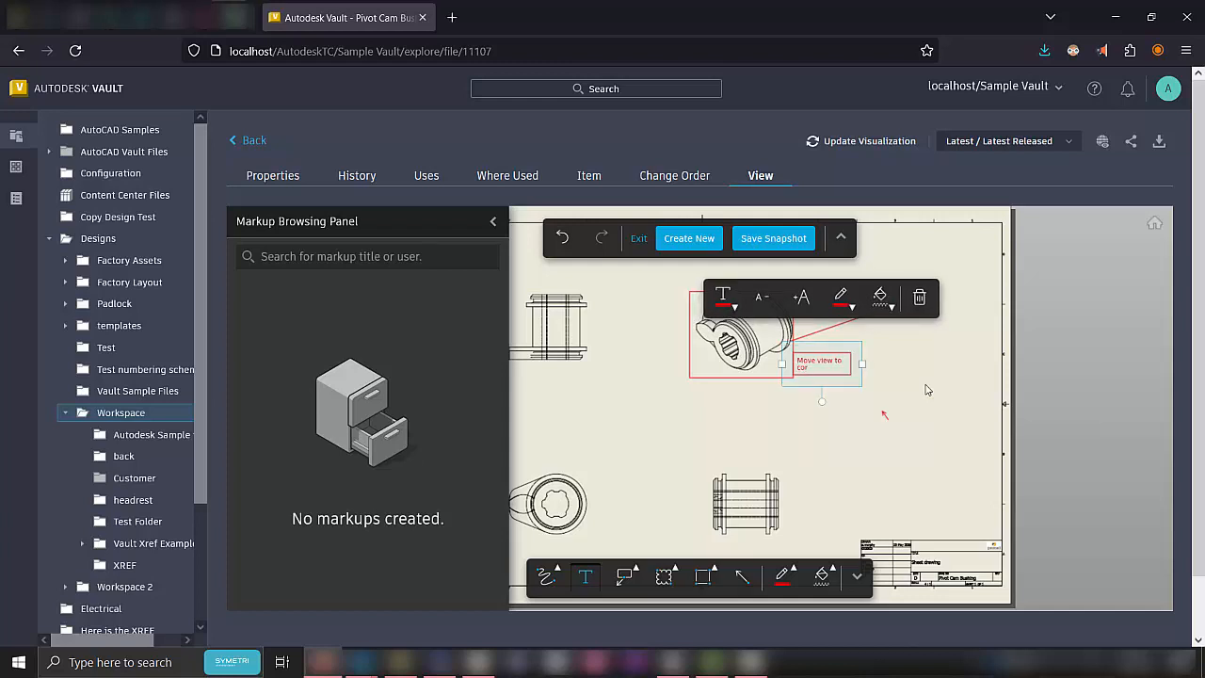
click(786, 576)
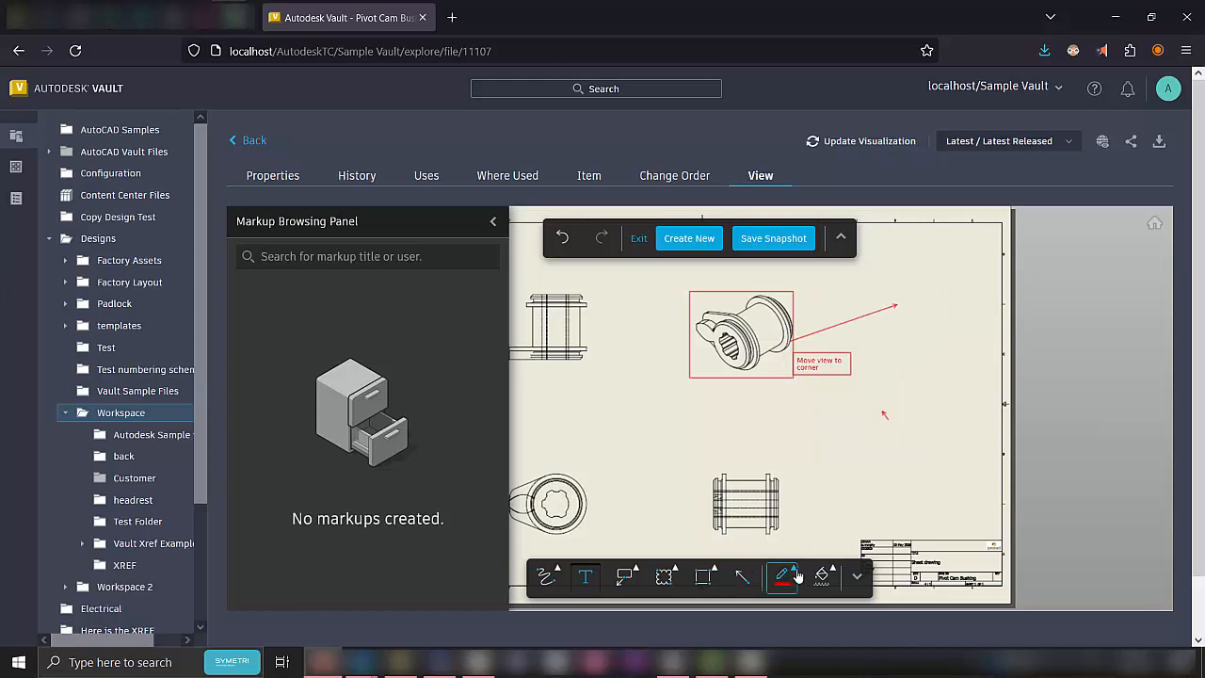
click(783, 576)
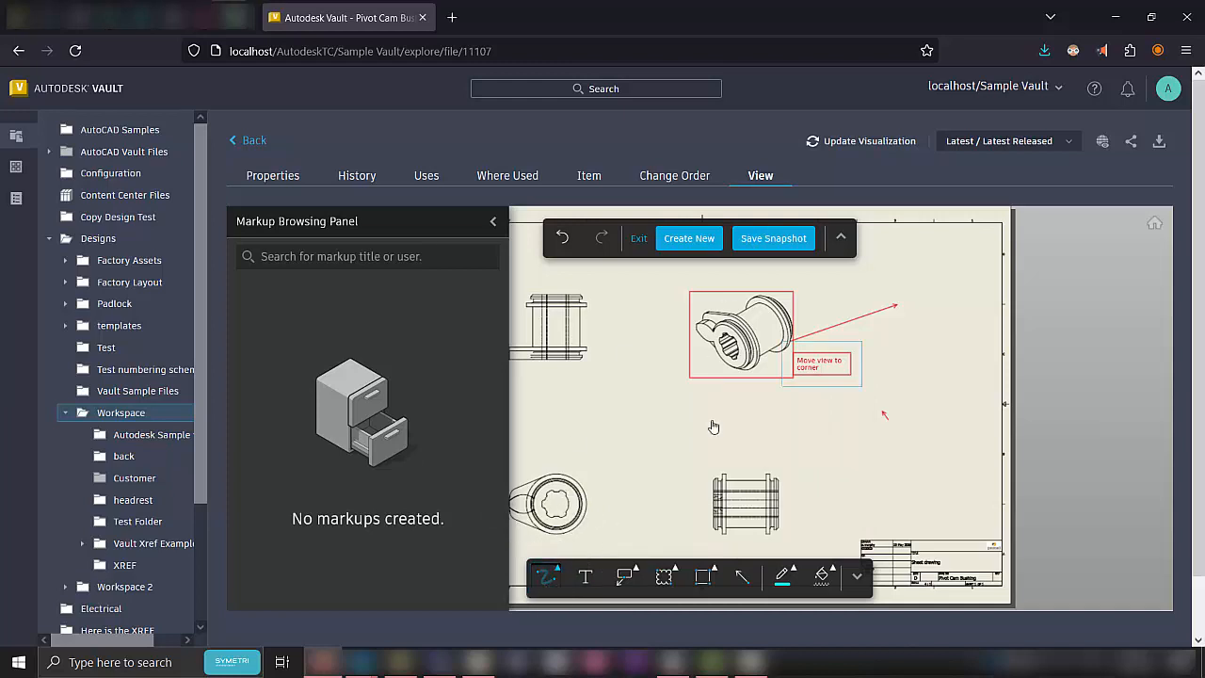
Switch to freehand highlighting in yellow for the lower bushing view.
click(783, 576)
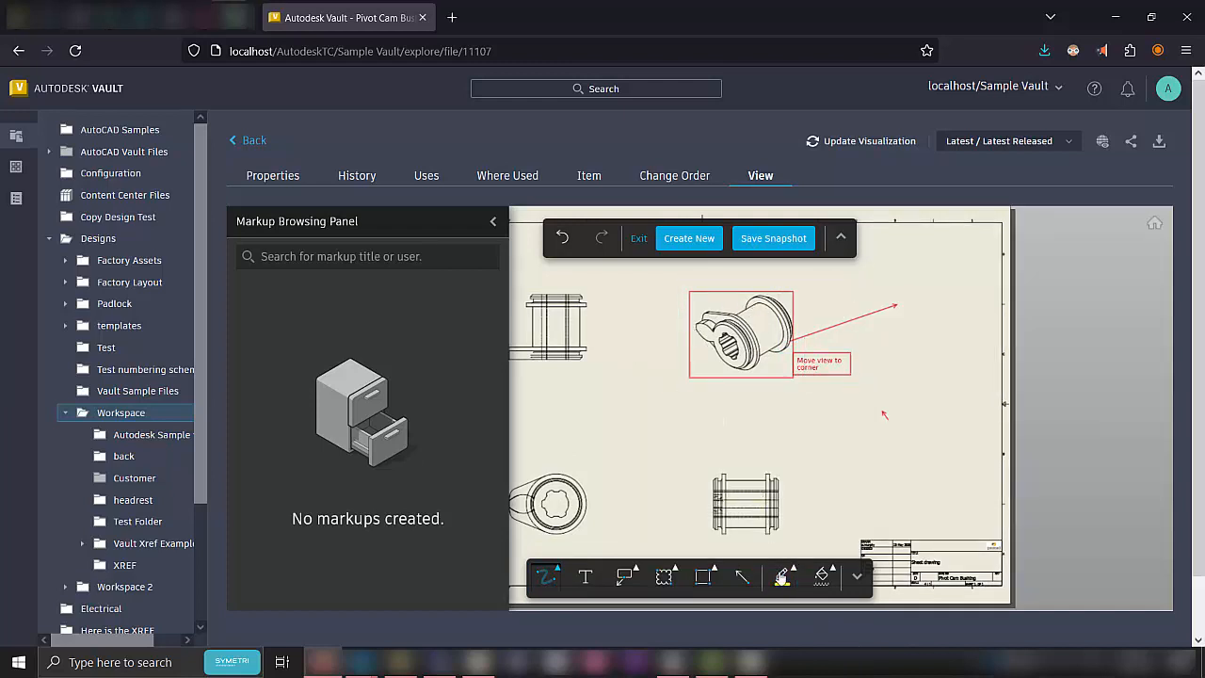
click(546, 576)
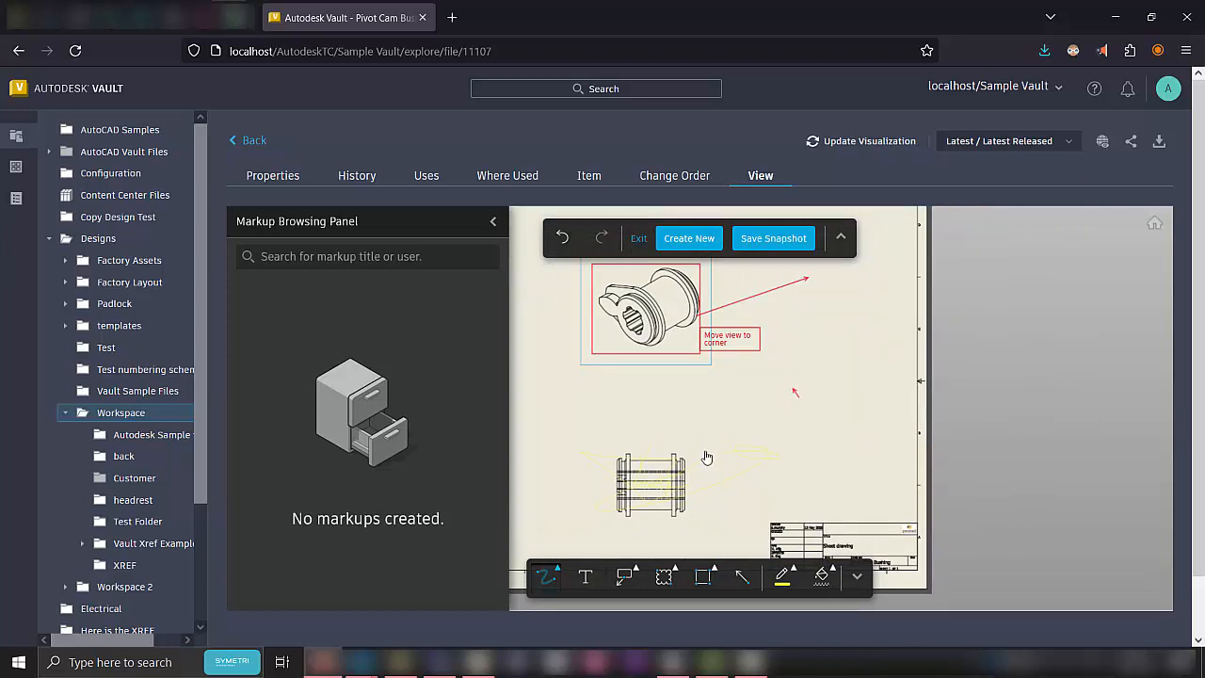
Name the drawing snapshot 'Drawing markup' and proceed to the desktop save dialog.
click(771, 237)
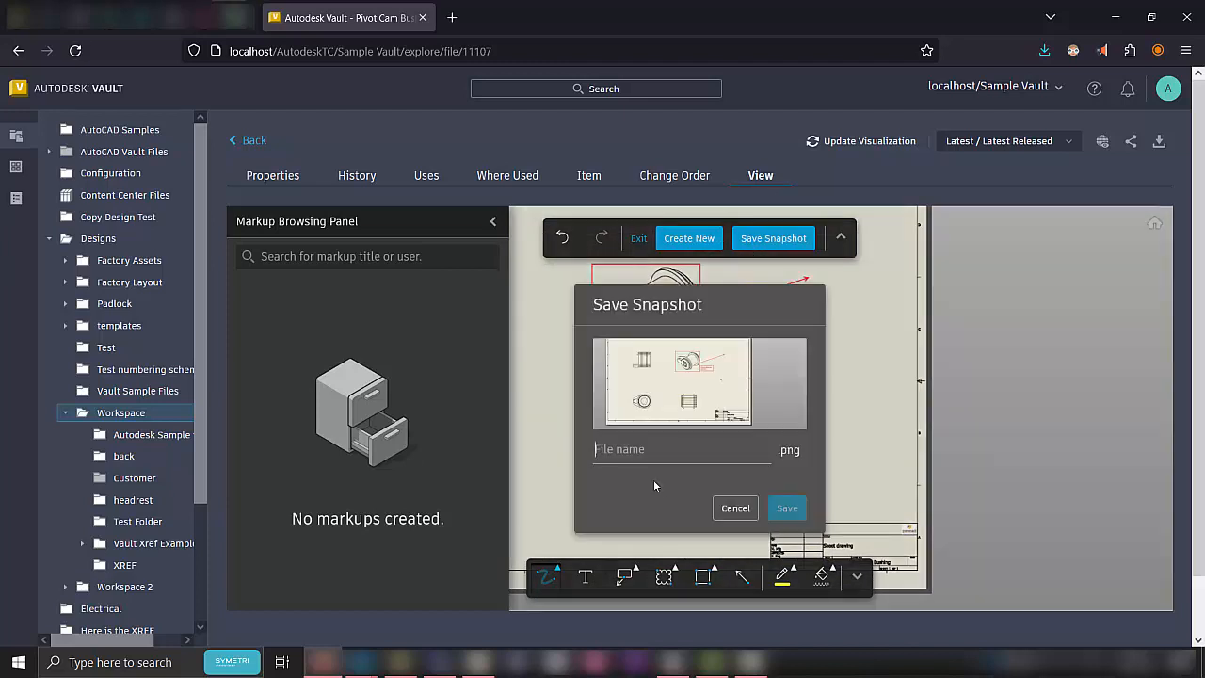
text(Drawing)
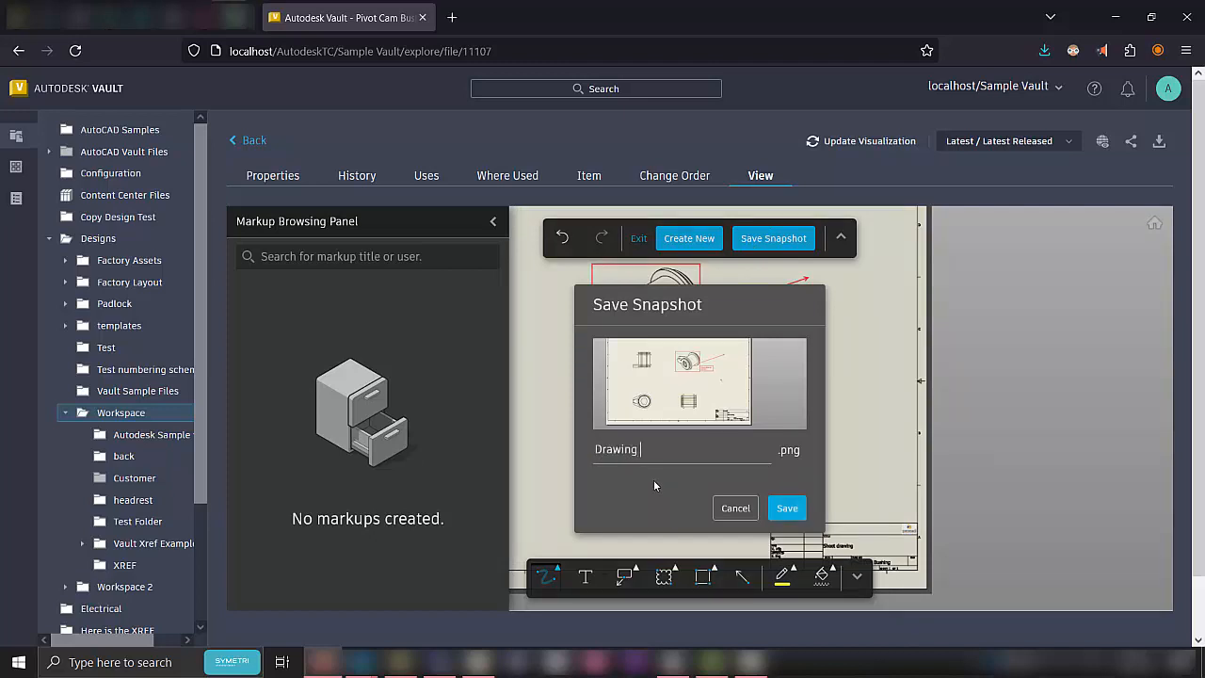
text(markup)
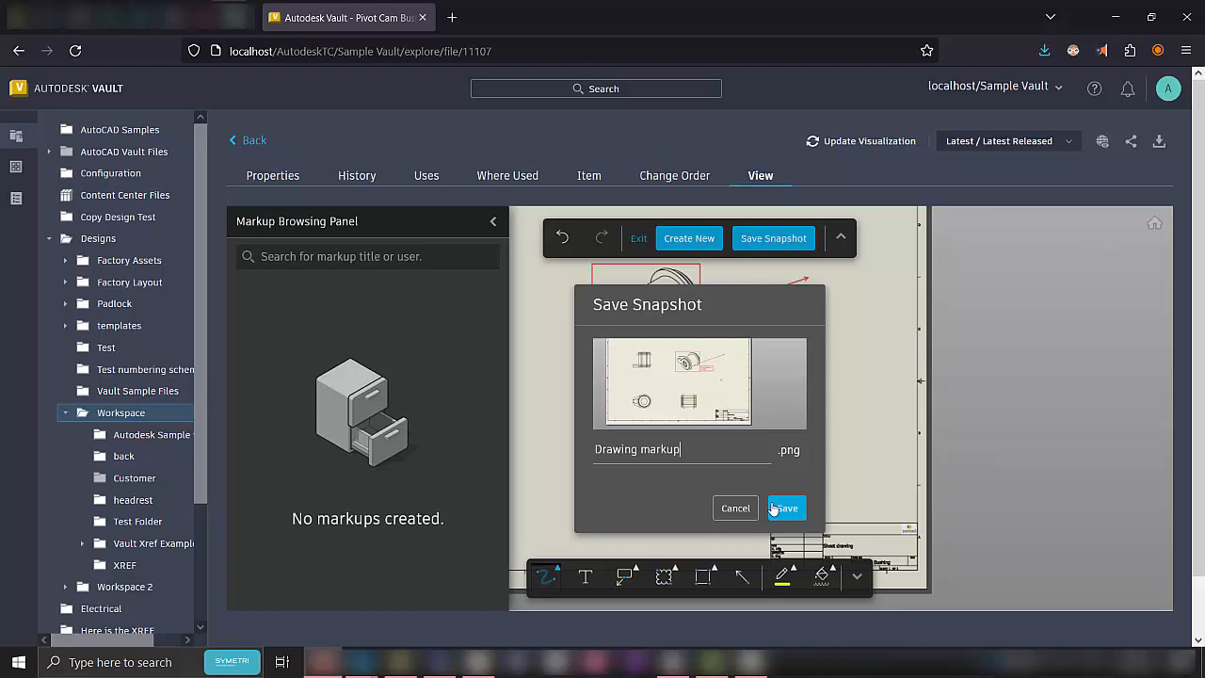
click(787, 508)
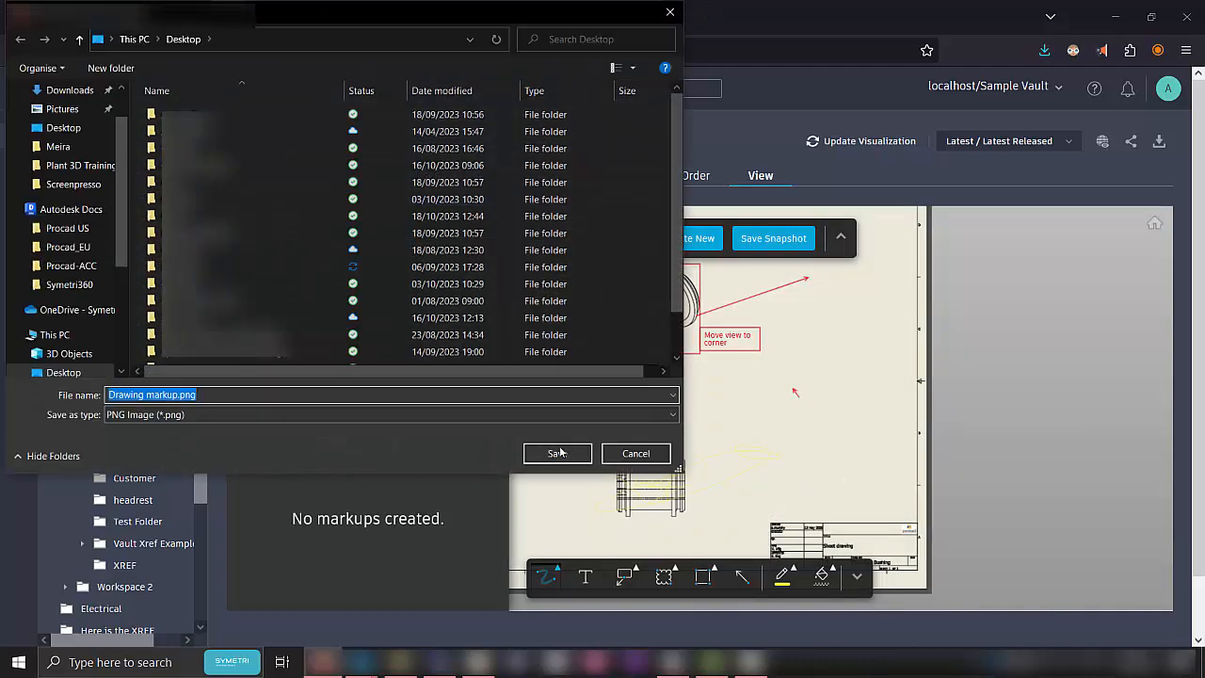